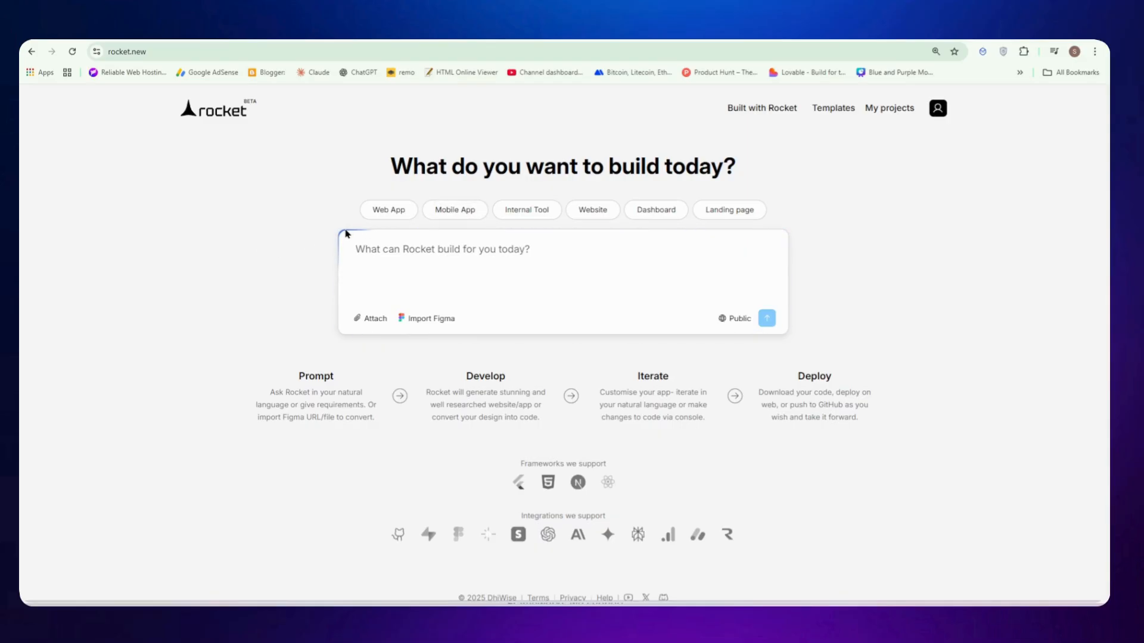
mouse_move(311, 244)
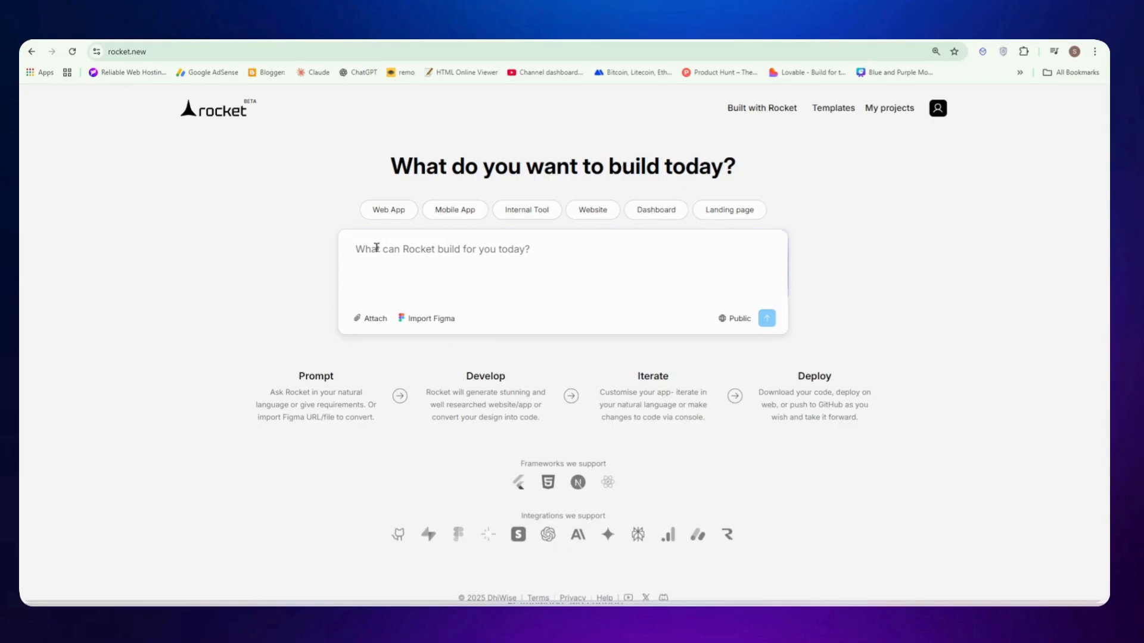
Request a simple feature matrix with Must Have / Nice to Have / Later columns, and send it.
click(511, 280)
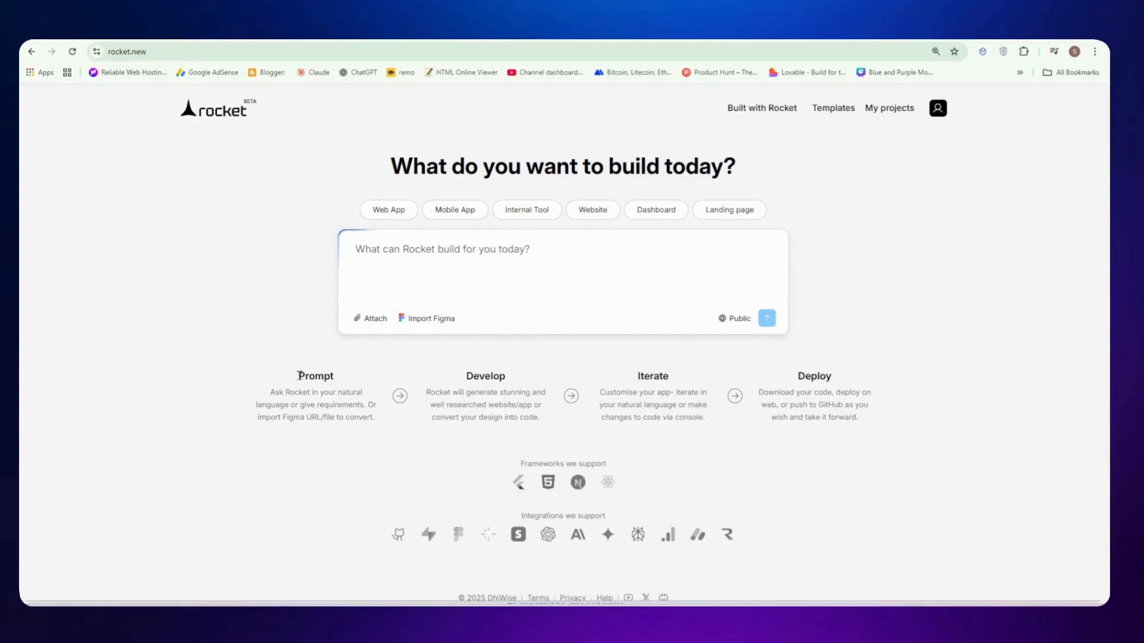
mouse_move(529, 374)
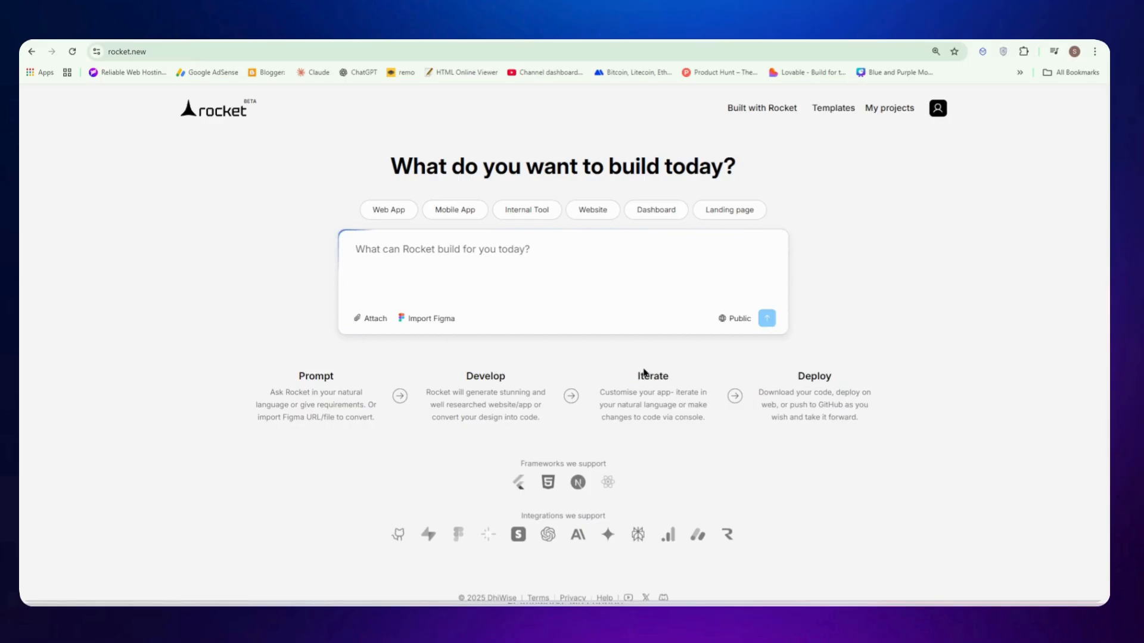
mouse_move(601, 409)
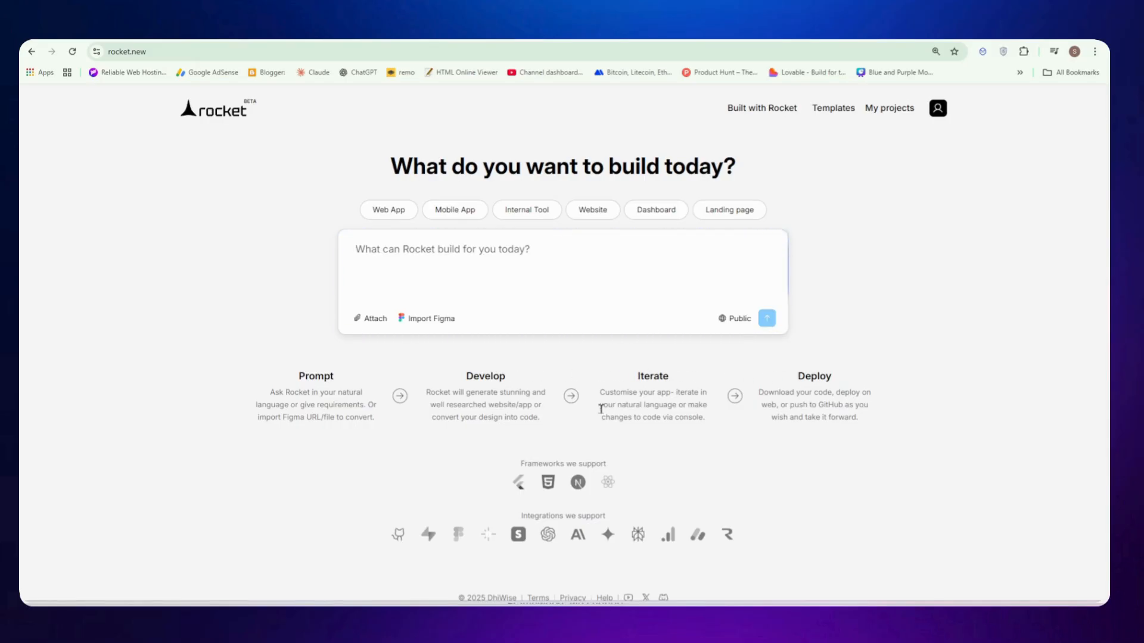
scroll(up, 3)
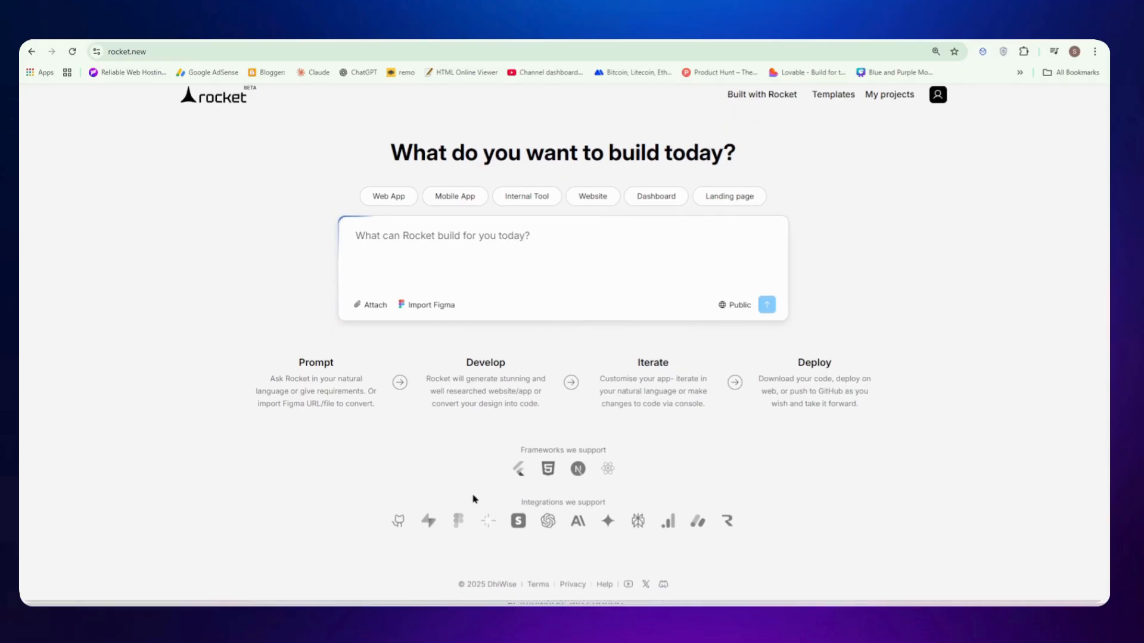
mouse_move(548, 470)
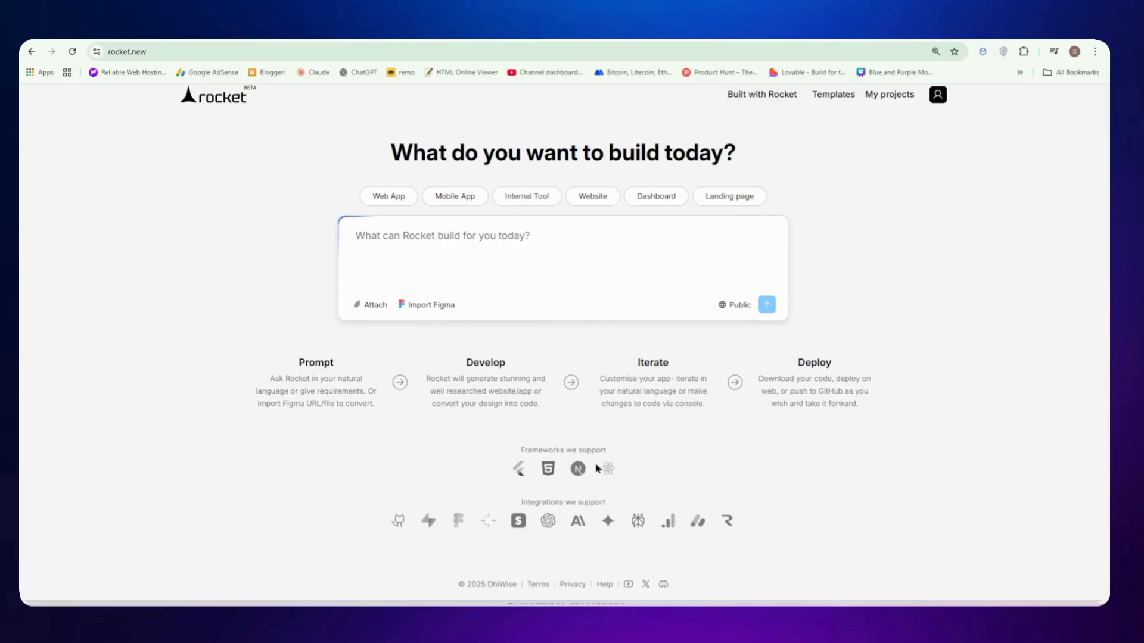
mouse_move(399, 521)
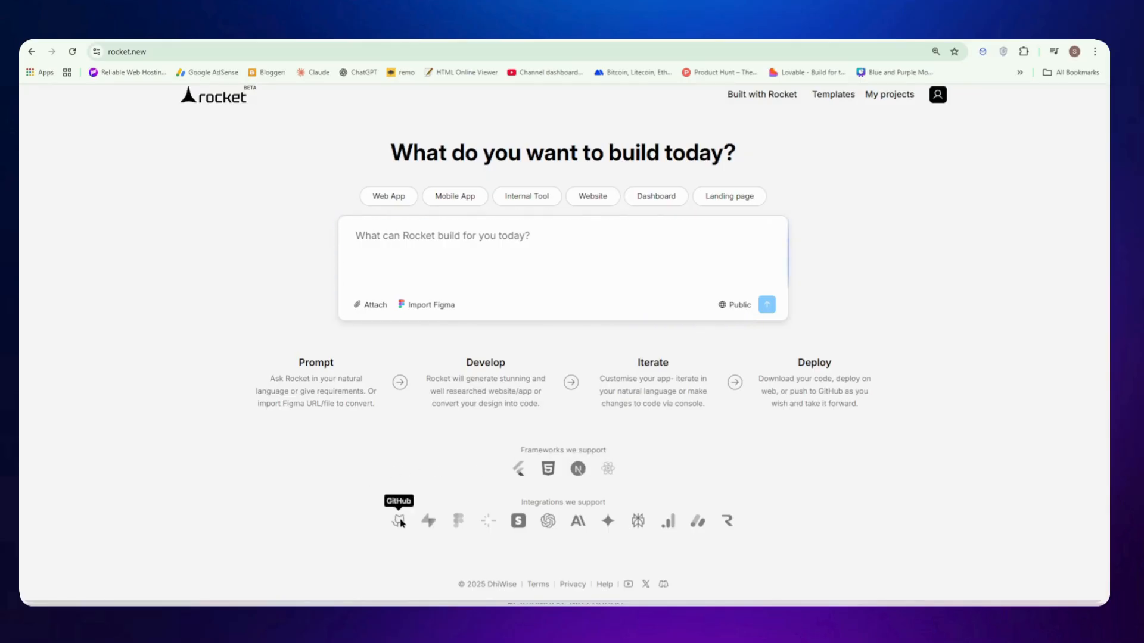
mouse_move(487, 520)
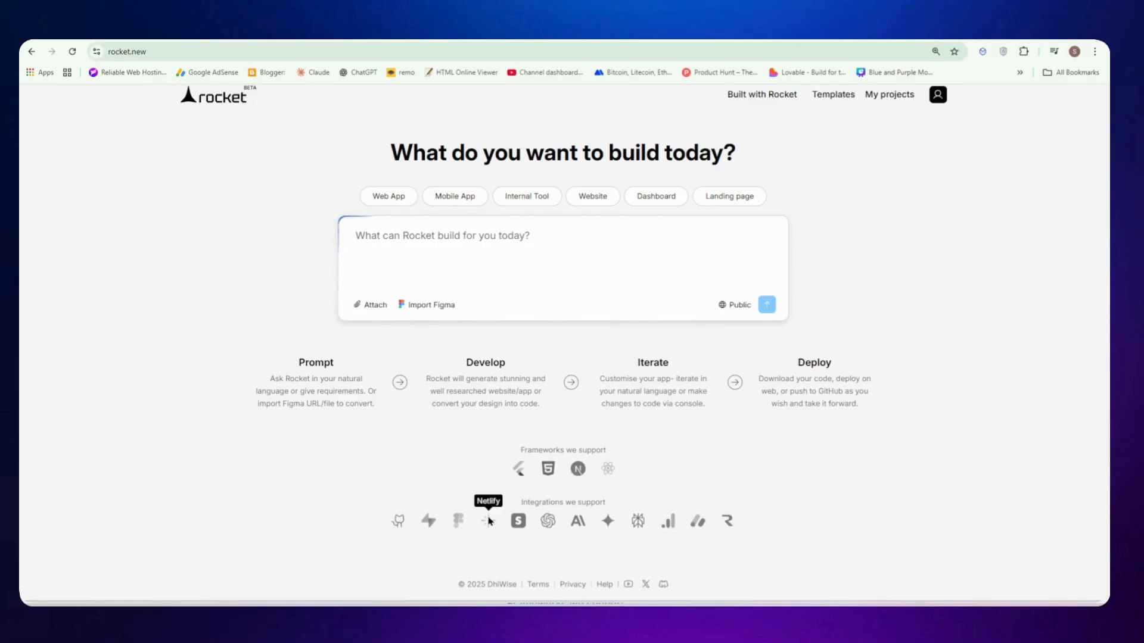
mouse_move(548, 521)
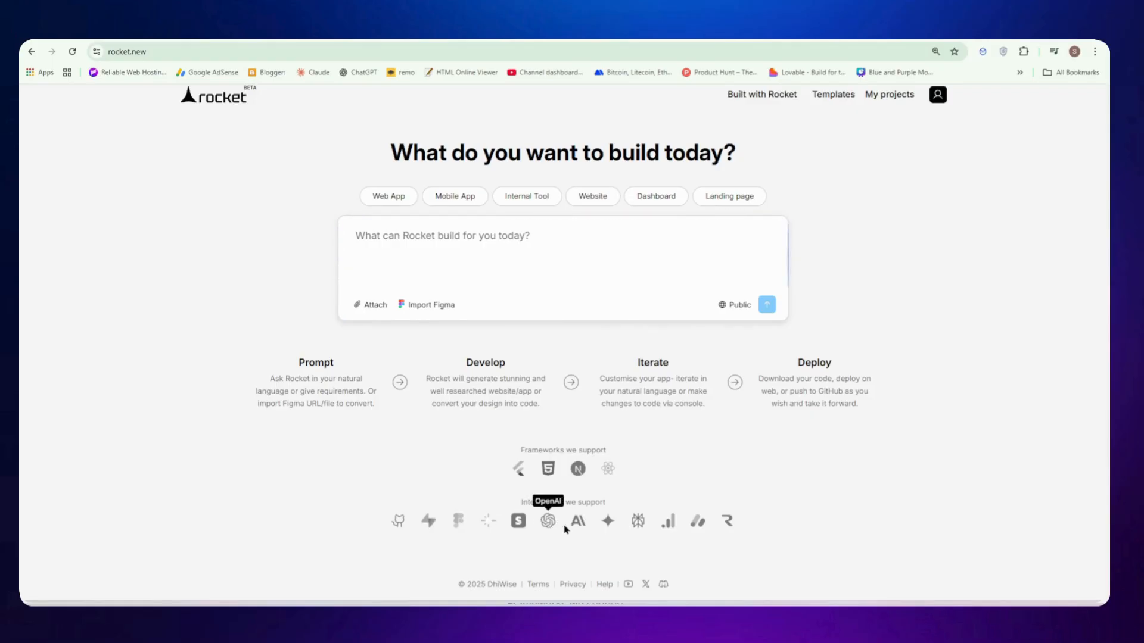
mouse_move(635, 530)
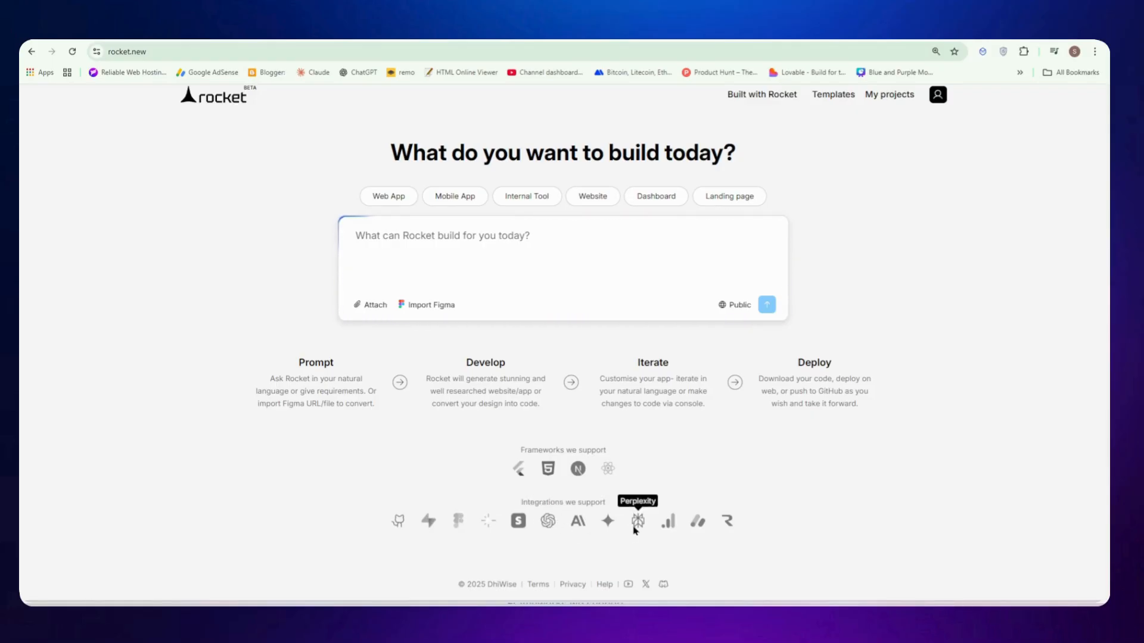
mouse_move(725, 526)
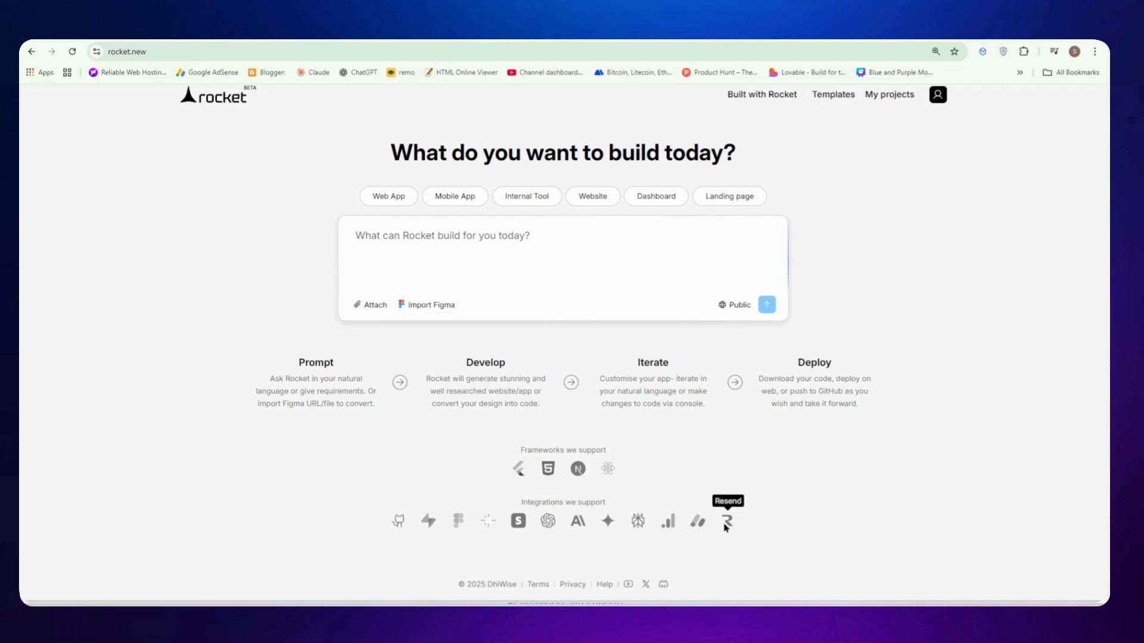
text(Simple matrix where you list features → drag into "Must Have / Nice to Have / Later.")
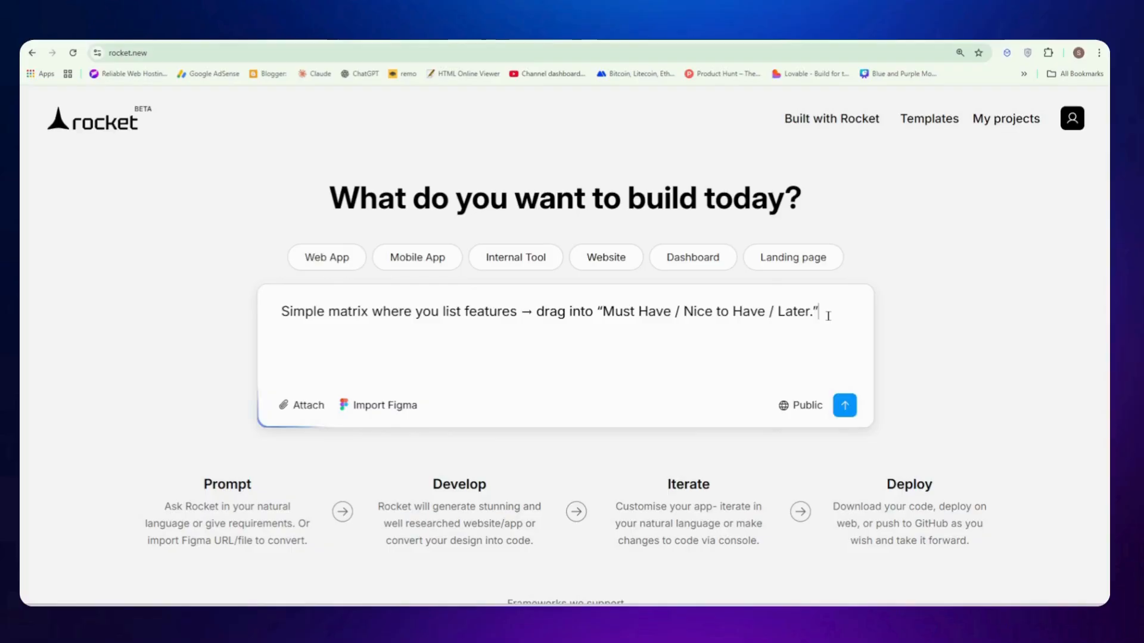
key(Backspace)
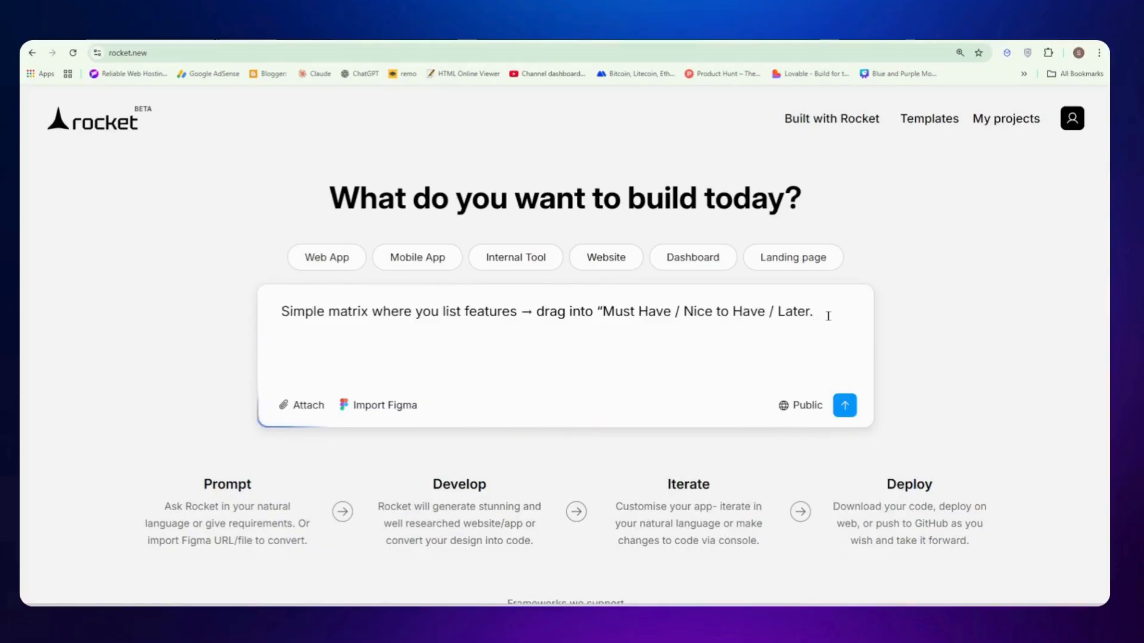
mouse_move(805, 405)
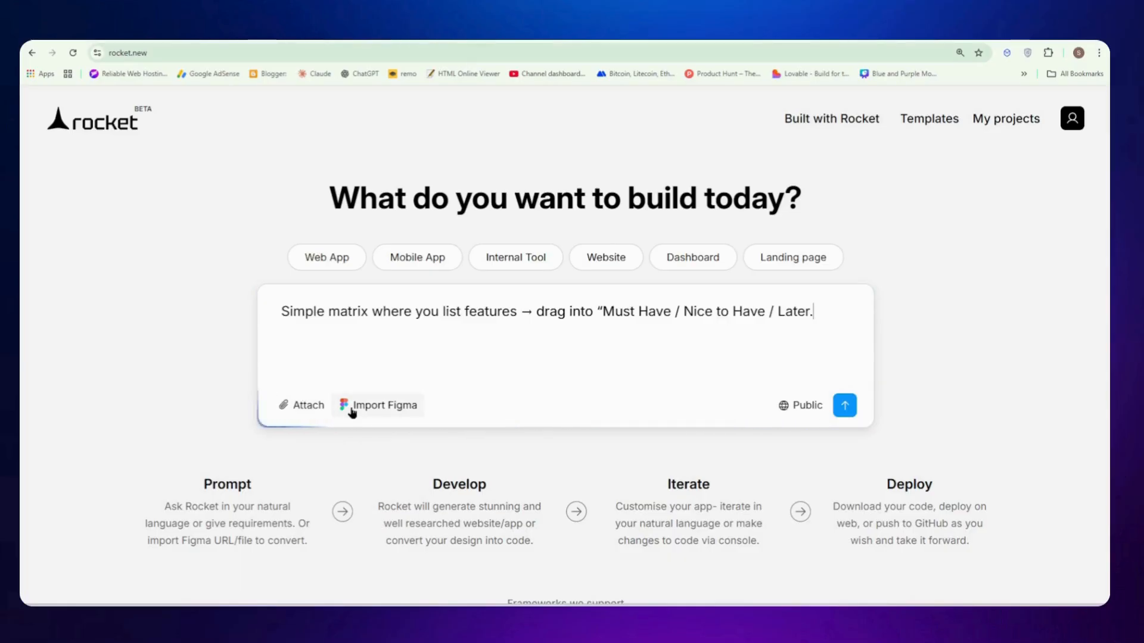
mouse_move(459, 423)
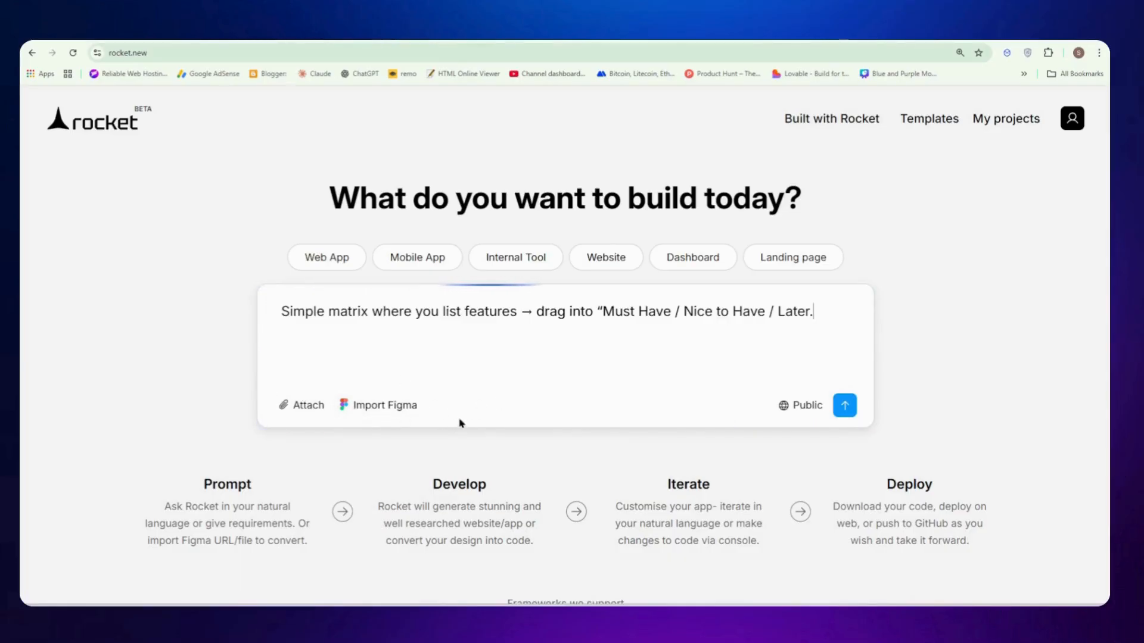
click(844, 405)
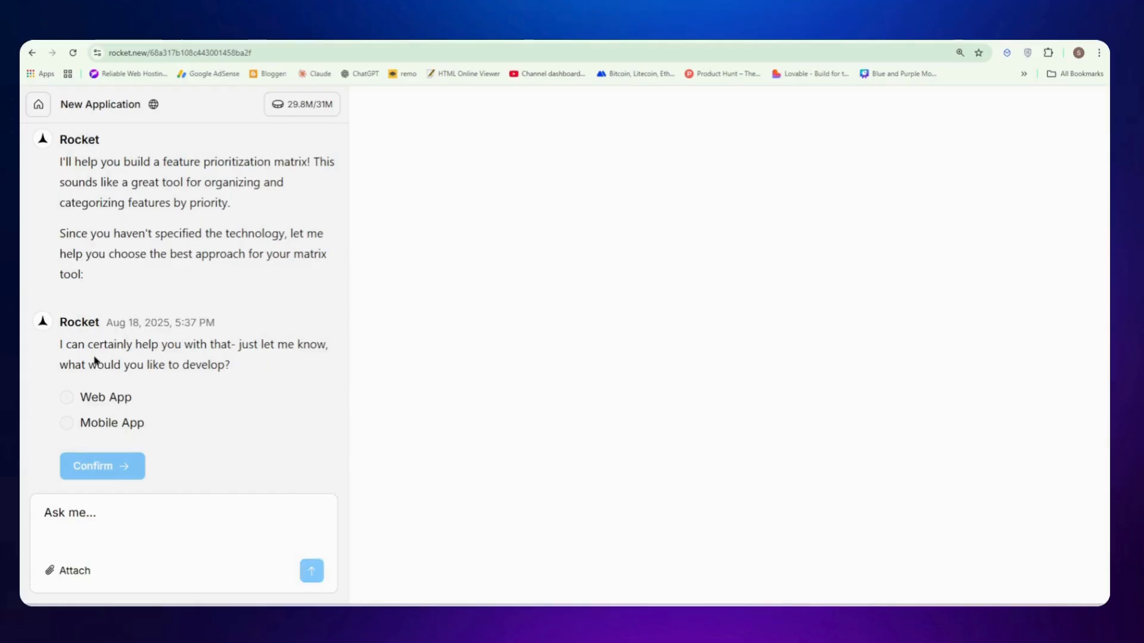
mouse_move(138, 381)
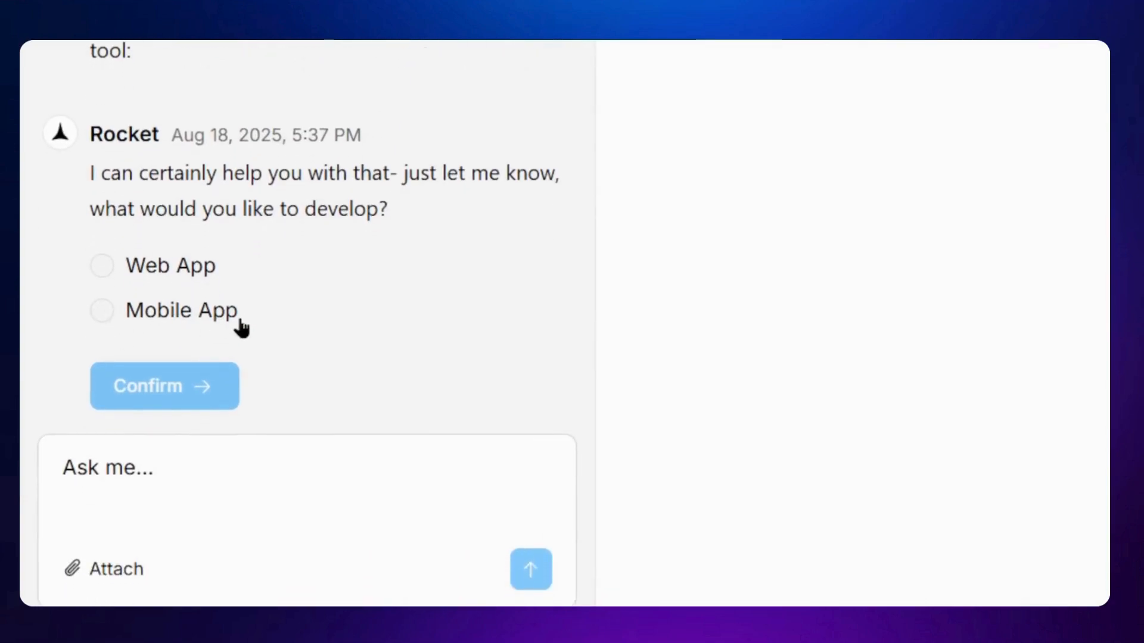
Choose Web App as the project type and confirm it.
click(100, 265)
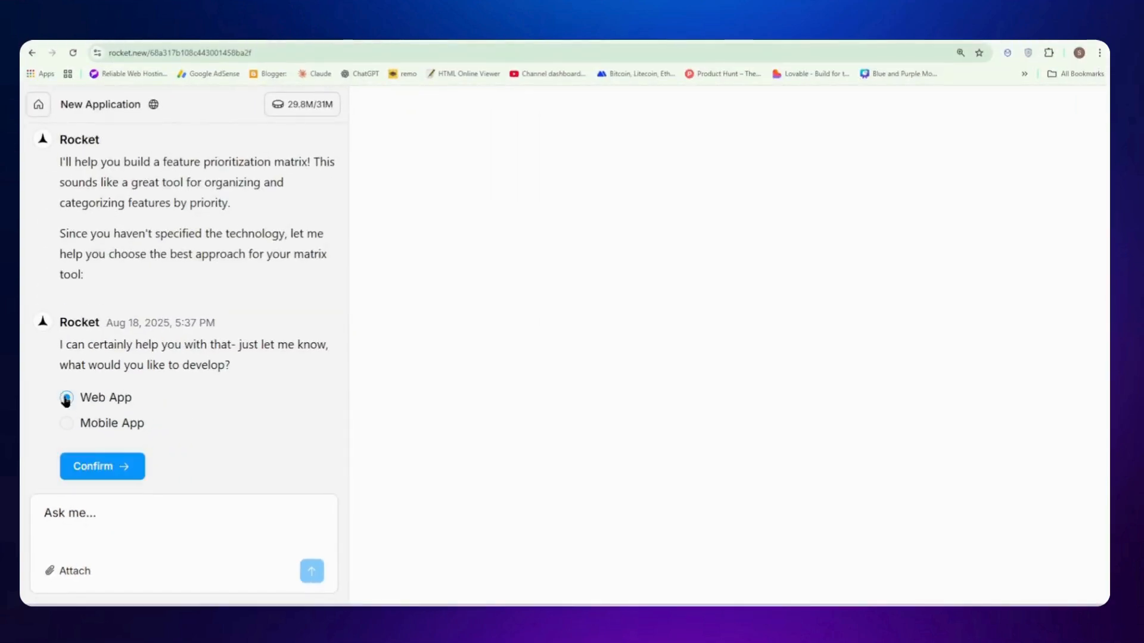
click(101, 466)
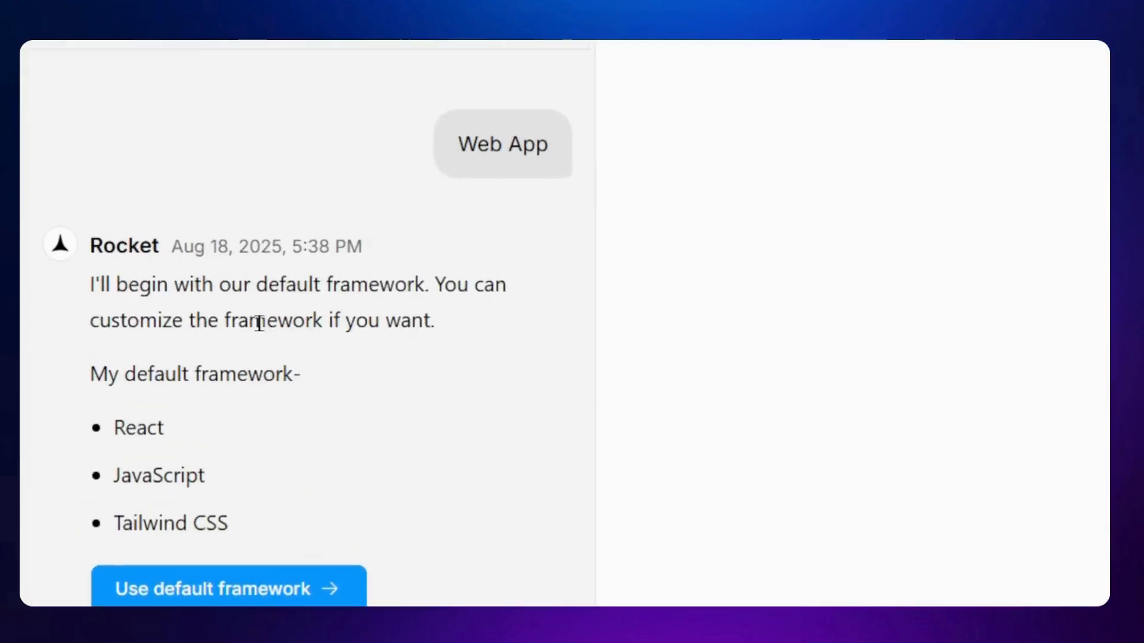
scroll(up, 3)
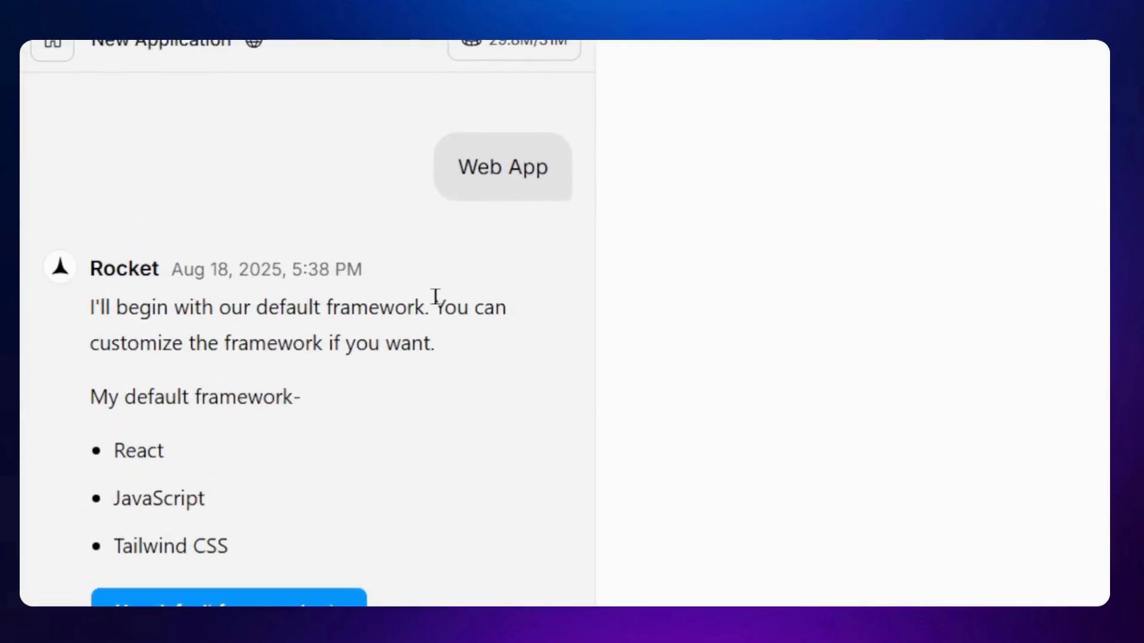
scroll(down, 3)
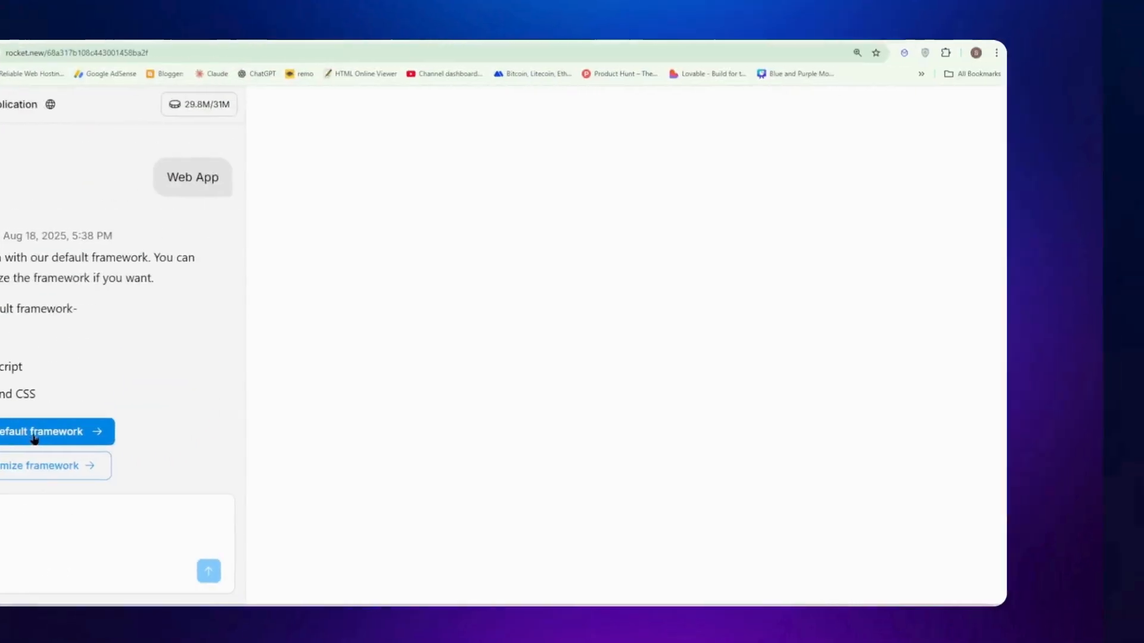
Accept the default React framework and review the proposed screens list.
click(48, 431)
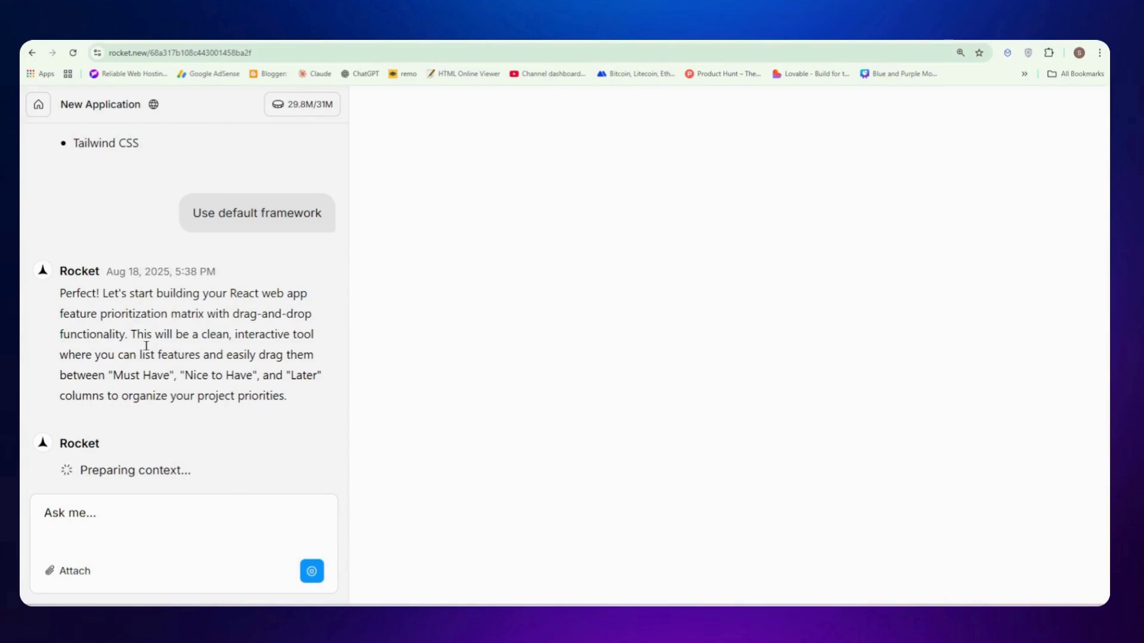
mouse_move(263, 345)
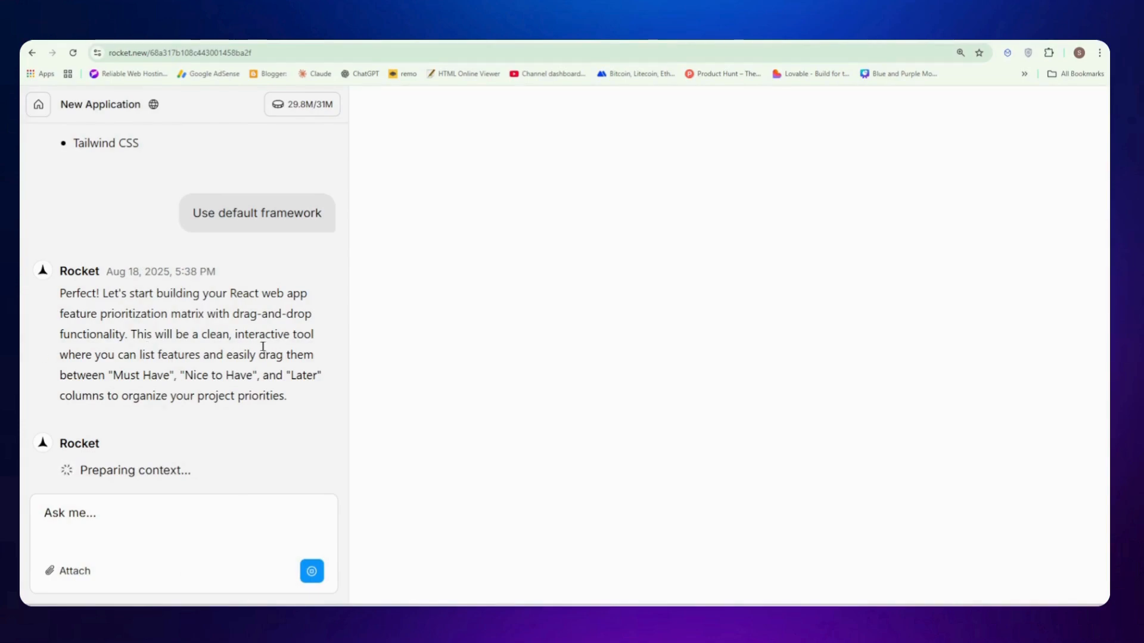
mouse_move(248, 357)
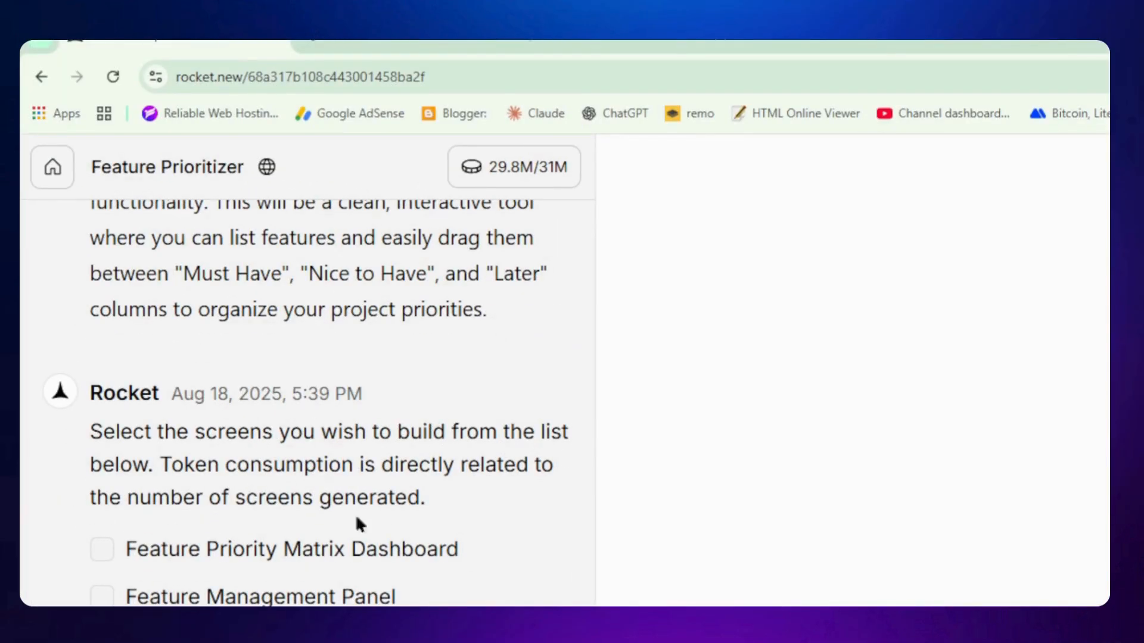
scroll(down, 3)
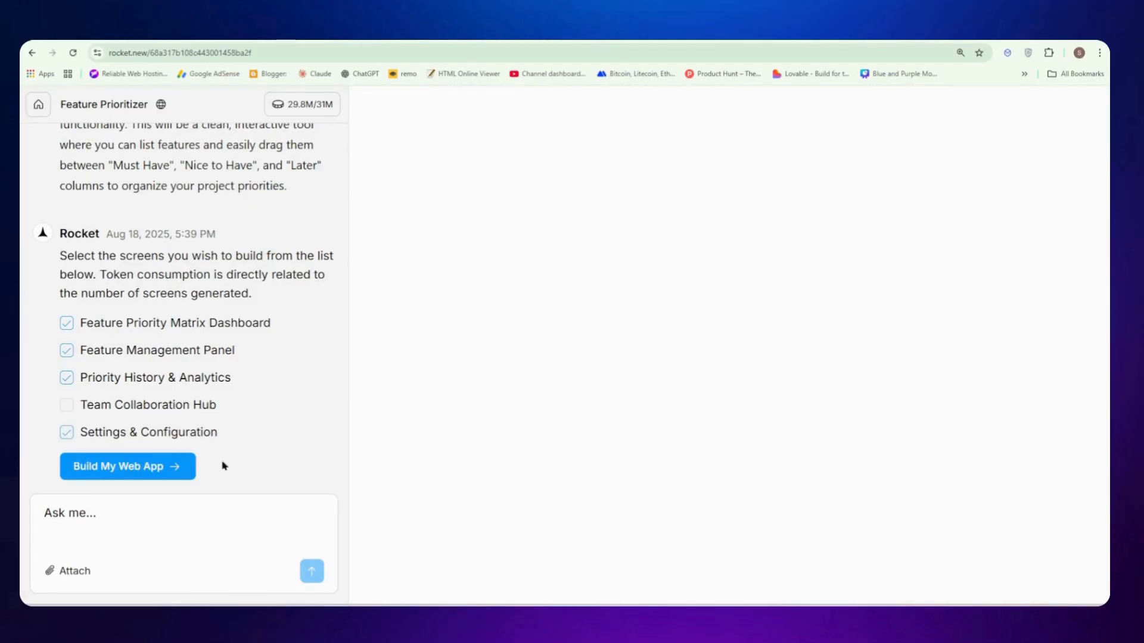
Build the four selected screens and view the generated source code.
click(127, 466)
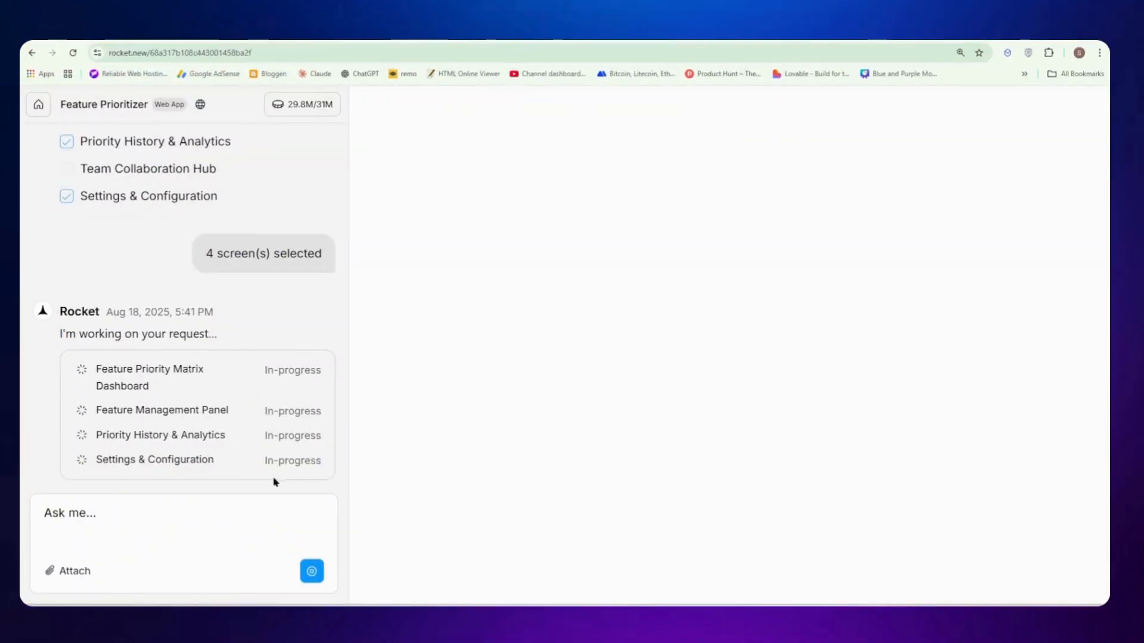
click(379, 104)
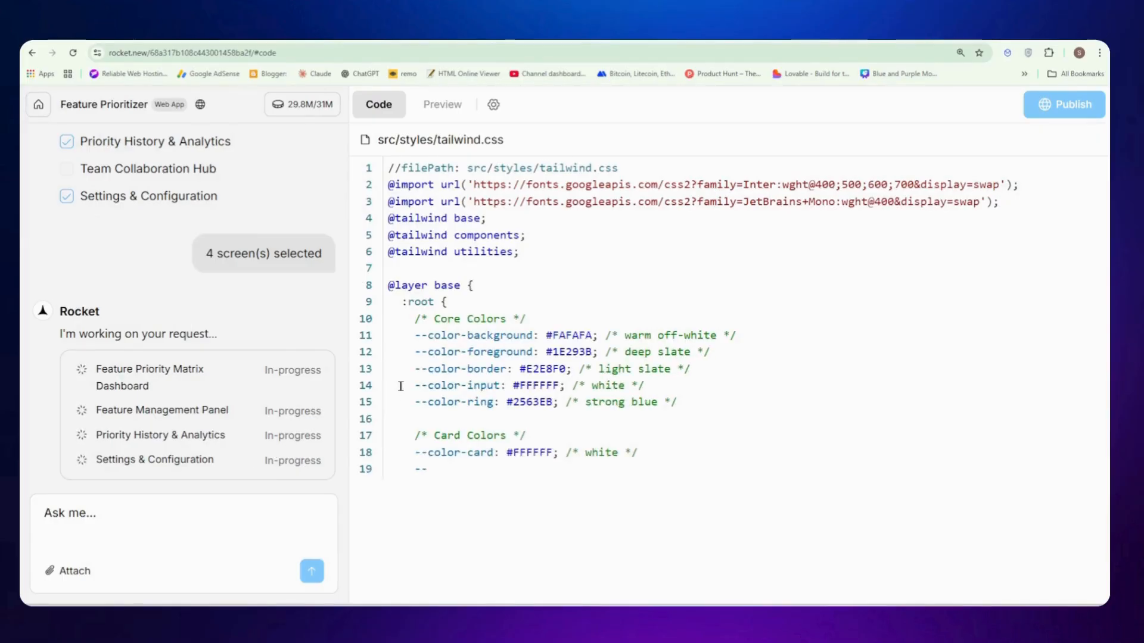
Scroll through the tailwind.css and tailwind.config.js styling code.
scroll(down, 3)
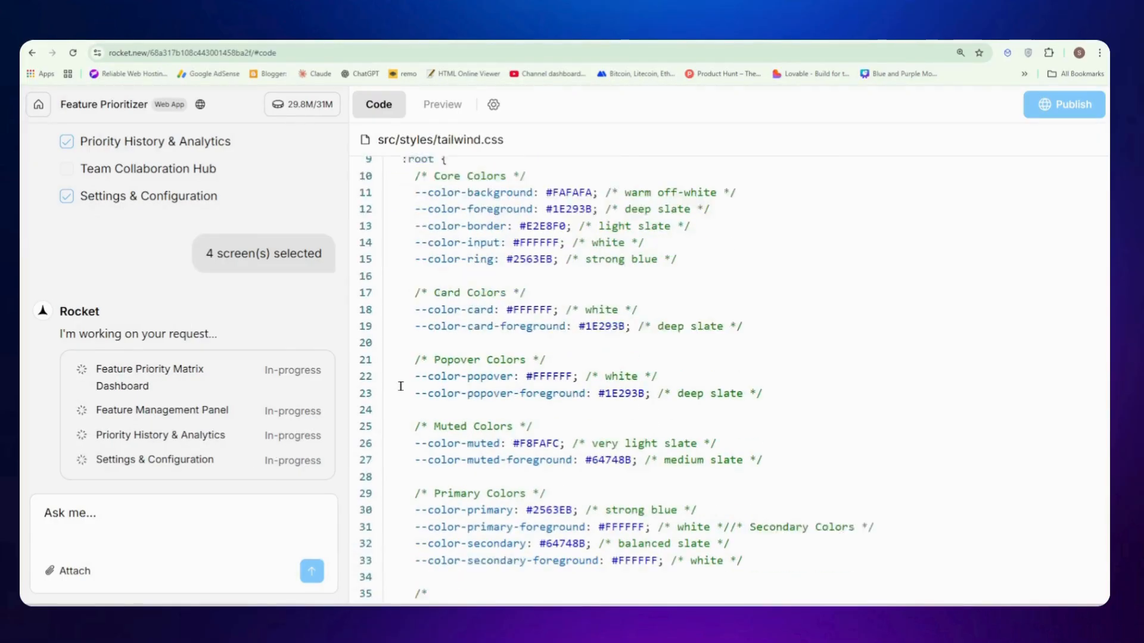
scroll(down, 3)
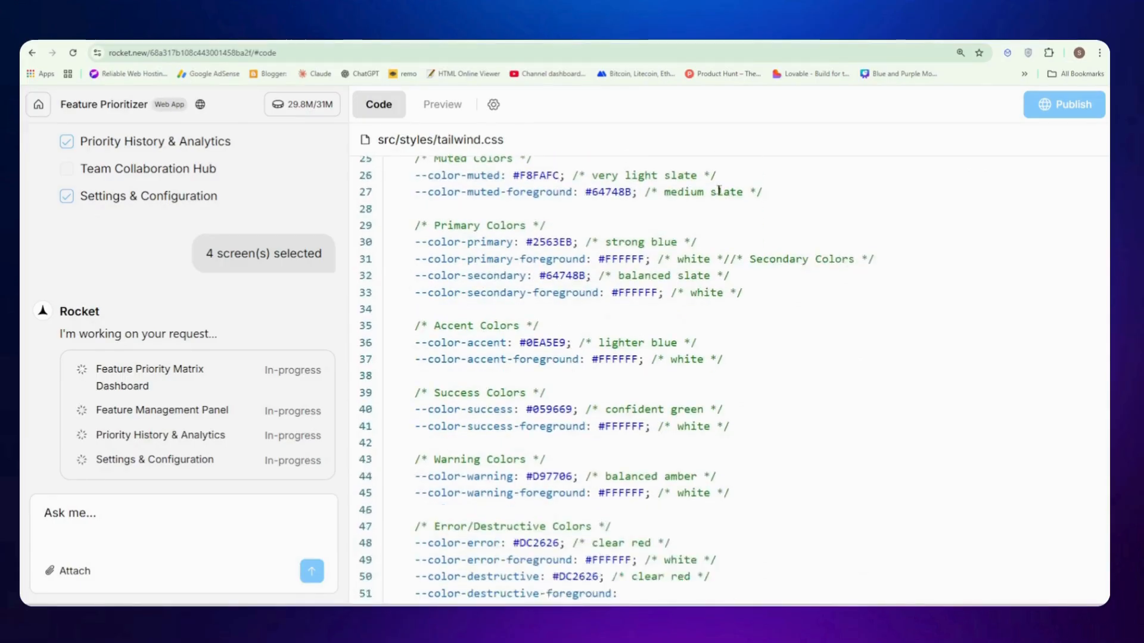
scroll(down, 3)
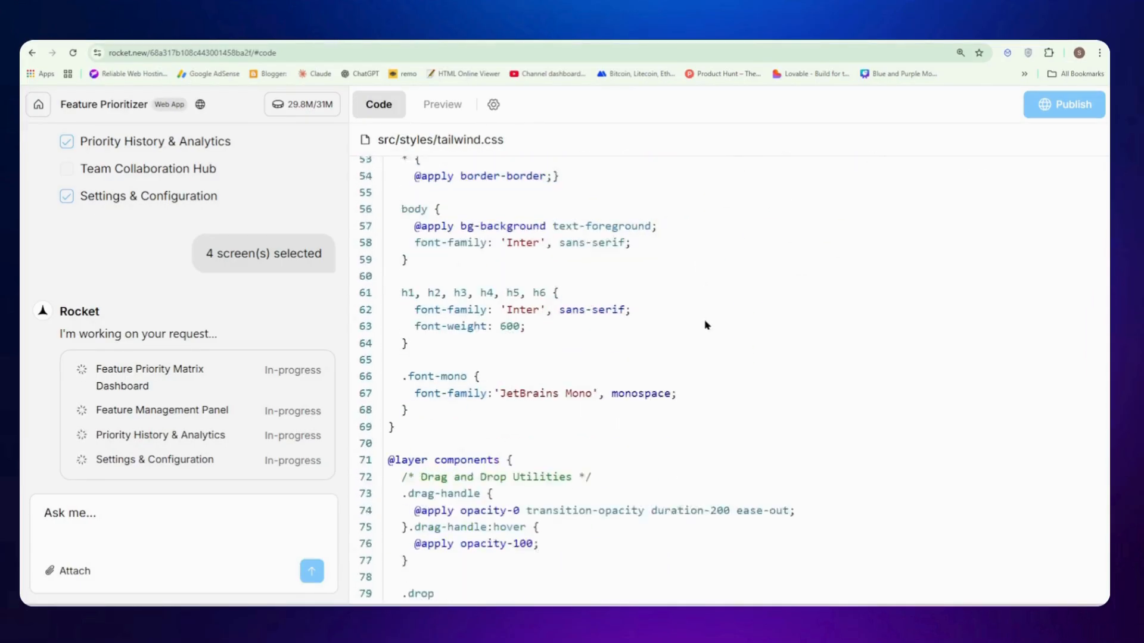
scroll(down, 3)
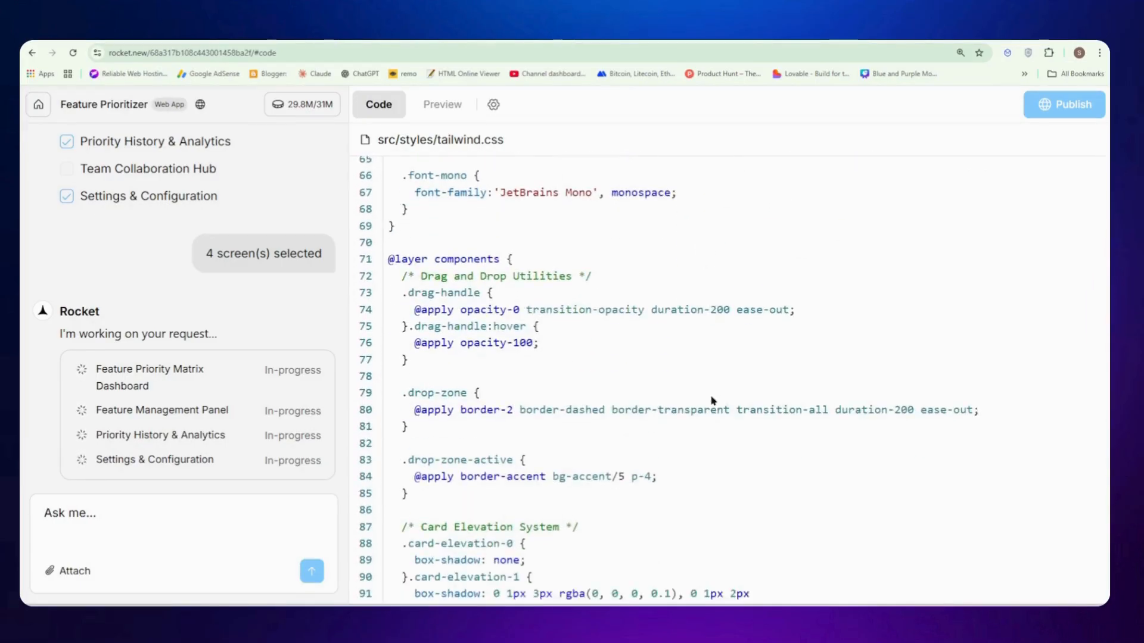
scroll(down, 3)
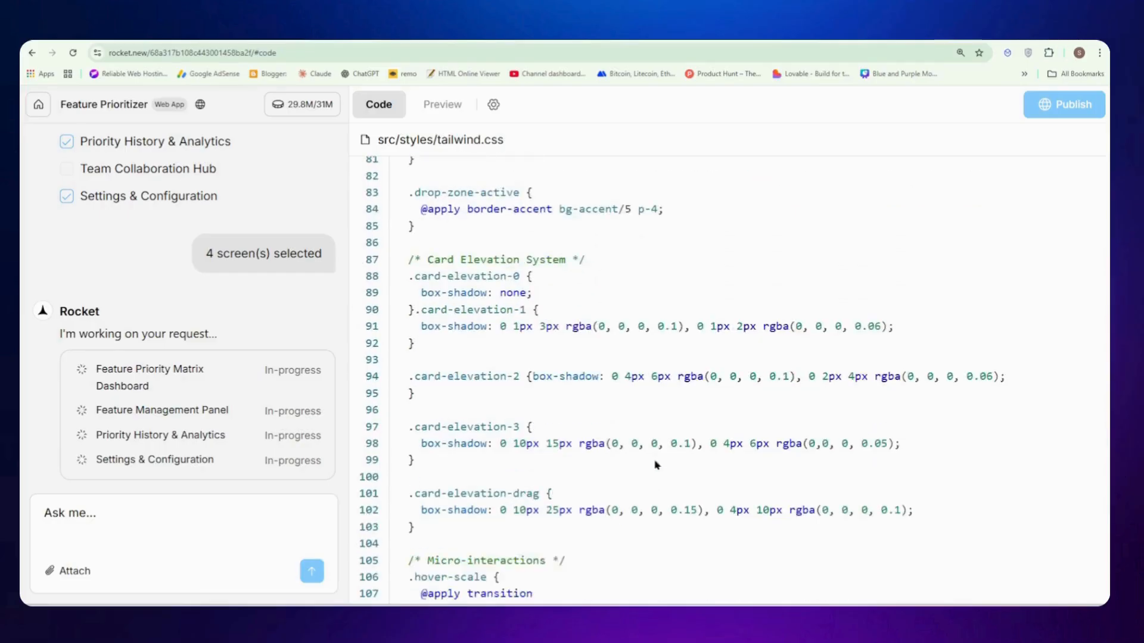
scroll(down, 3)
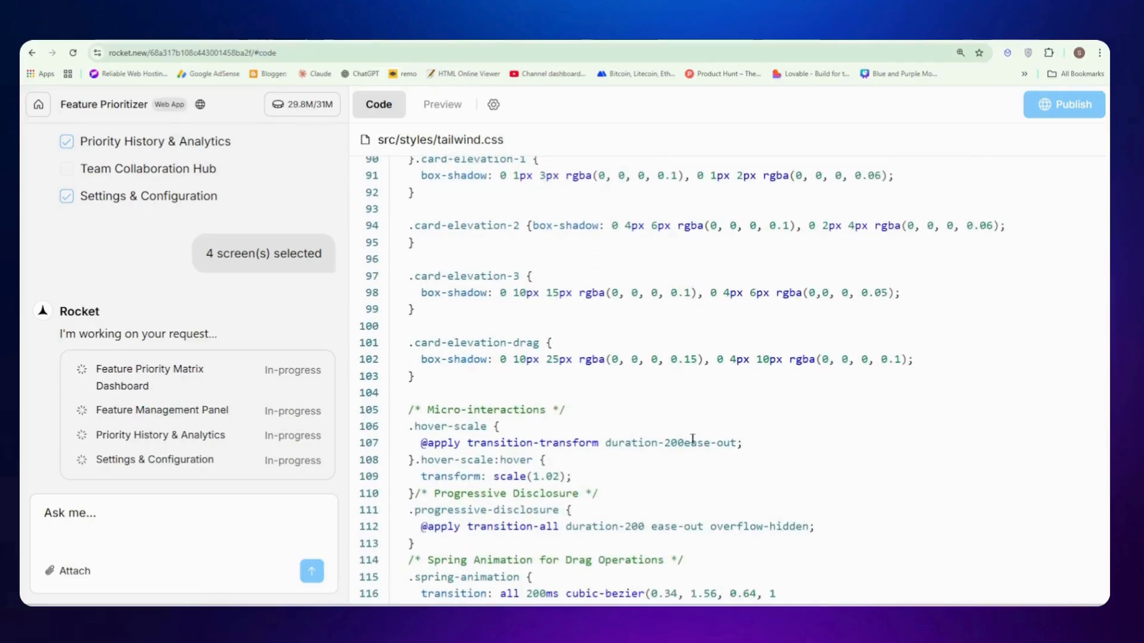
Switch to the live preview of the Feature Prioritizer app.
click(442, 104)
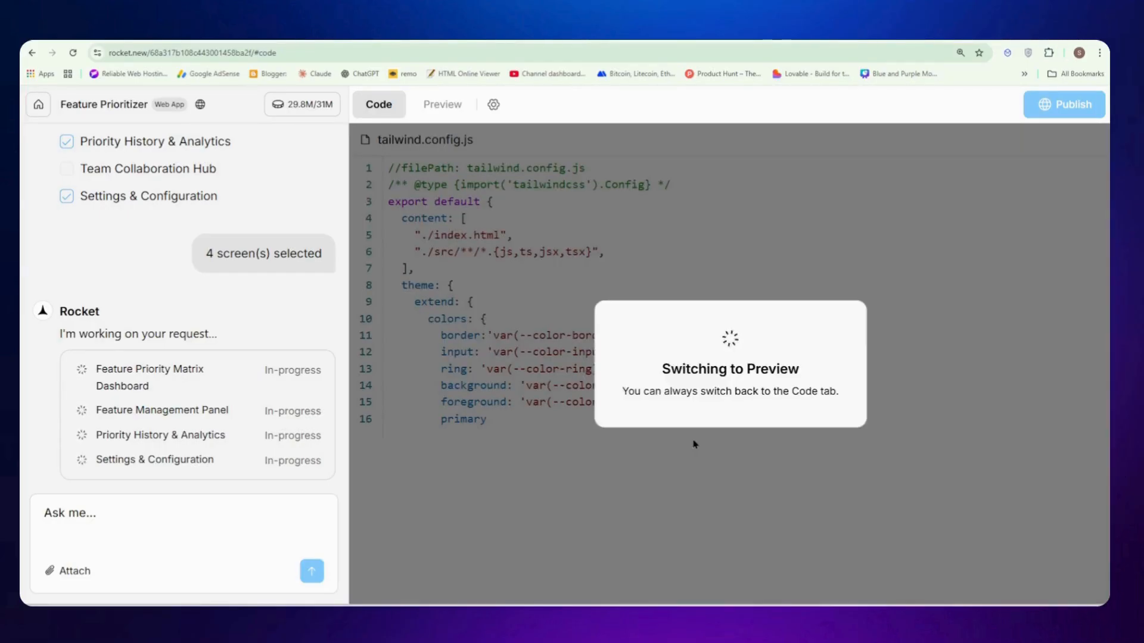
scroll(down, 3)
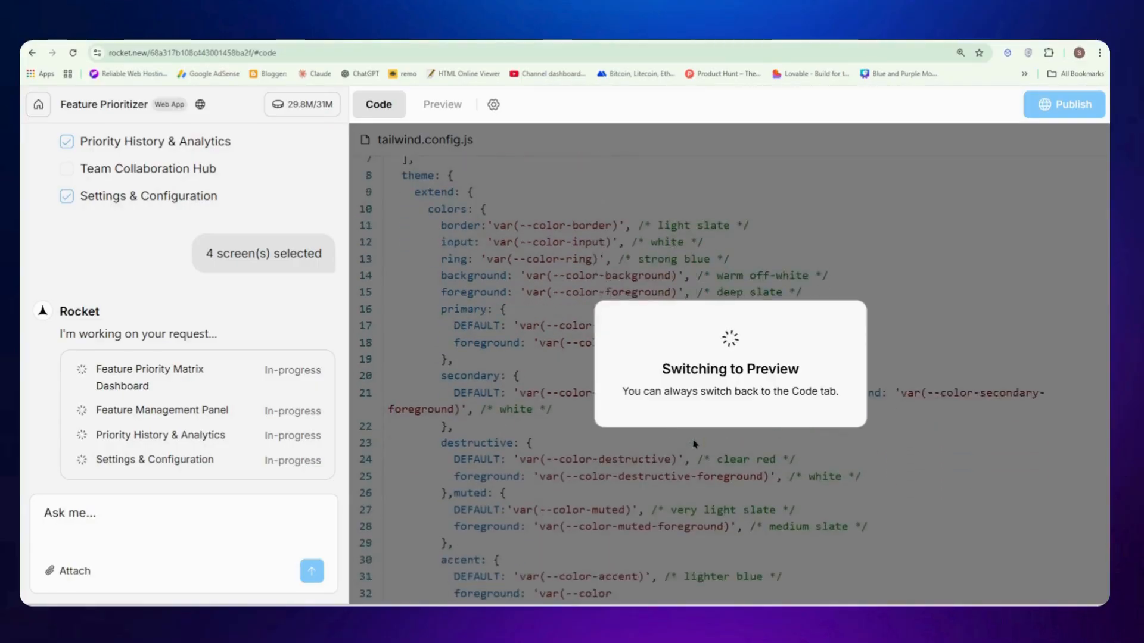
scroll(down, 3)
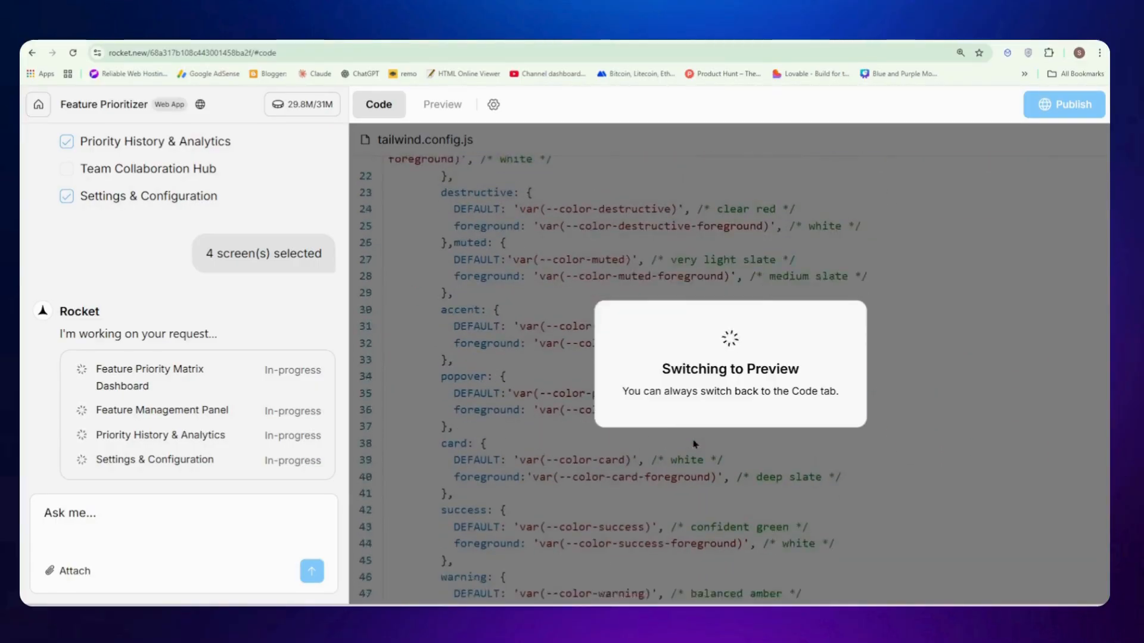
click(442, 104)
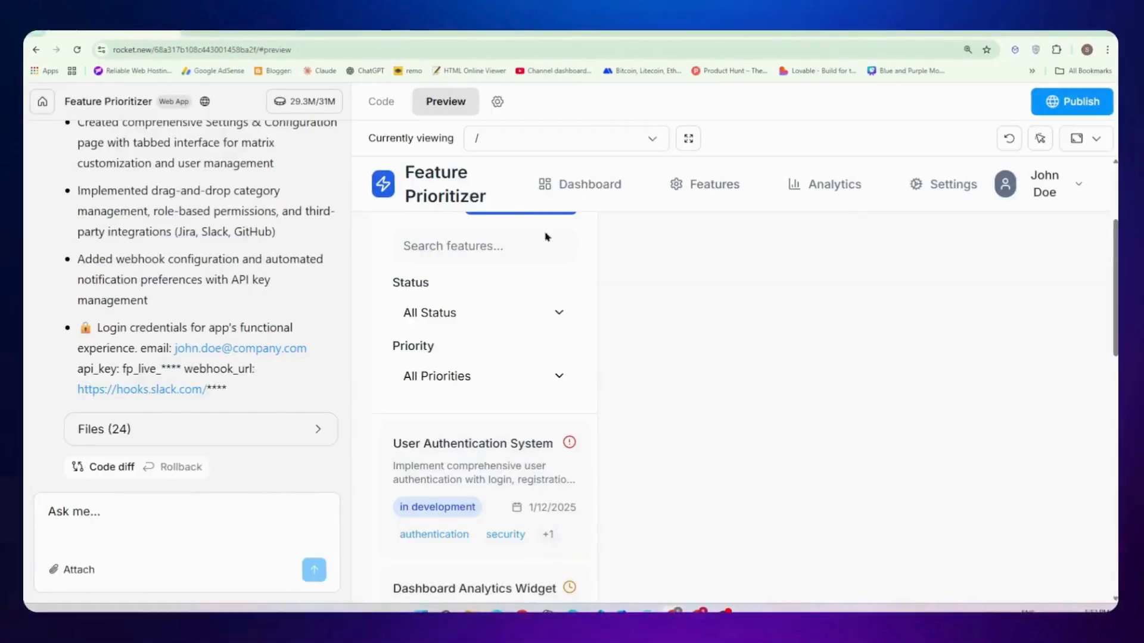
Preview the Feature Prioritizer app at phone width from the device size dropdown.
click(1085, 137)
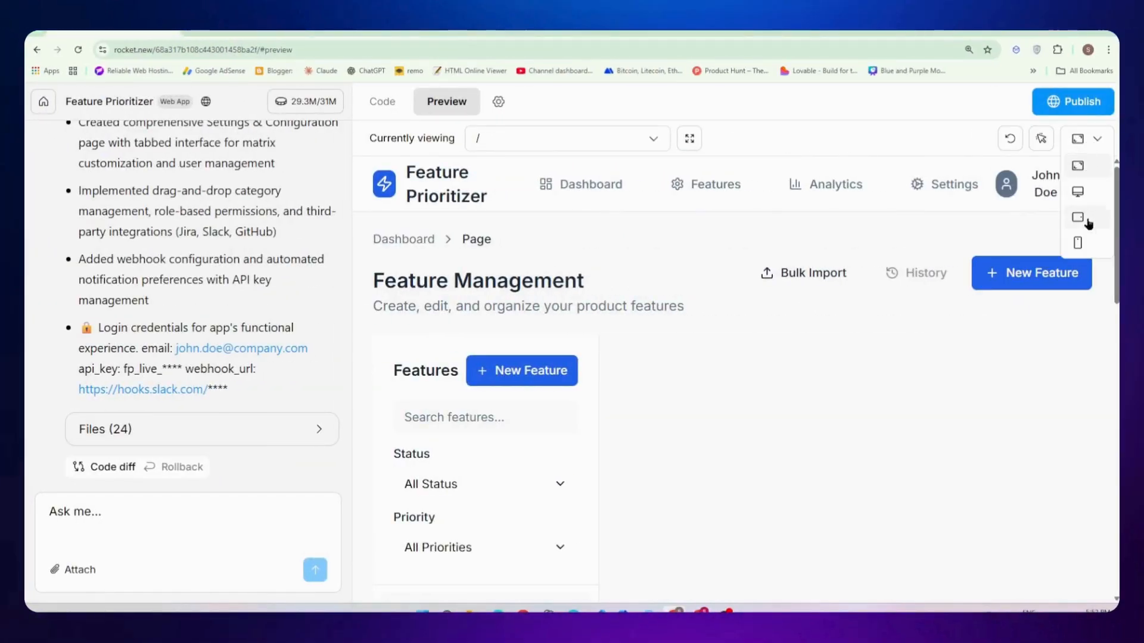
click(1077, 243)
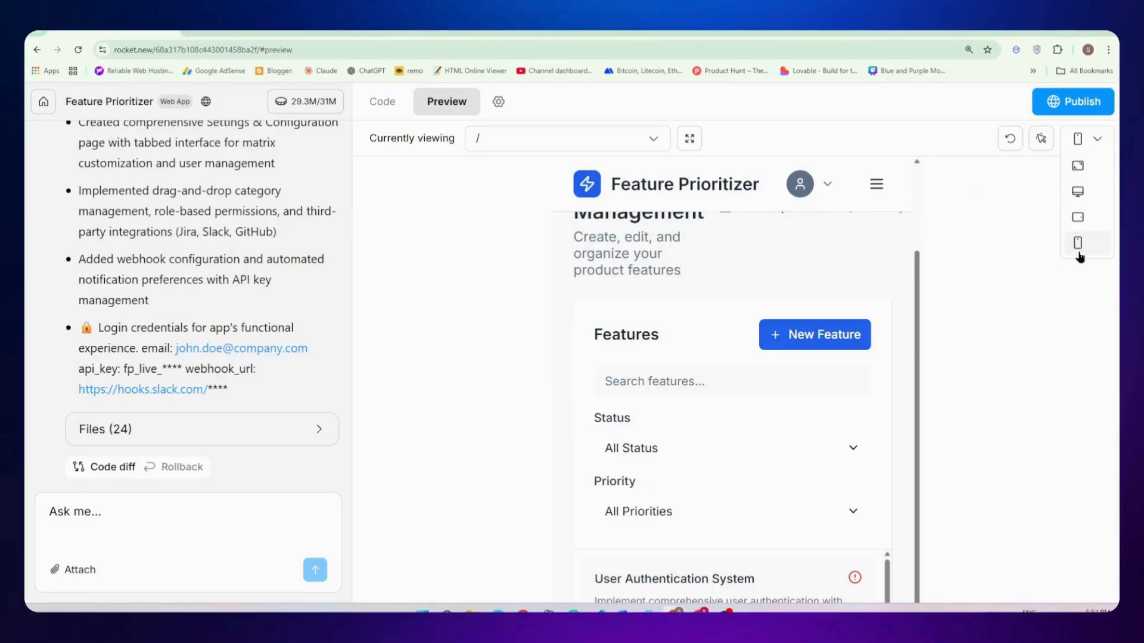
scroll(down, 3)
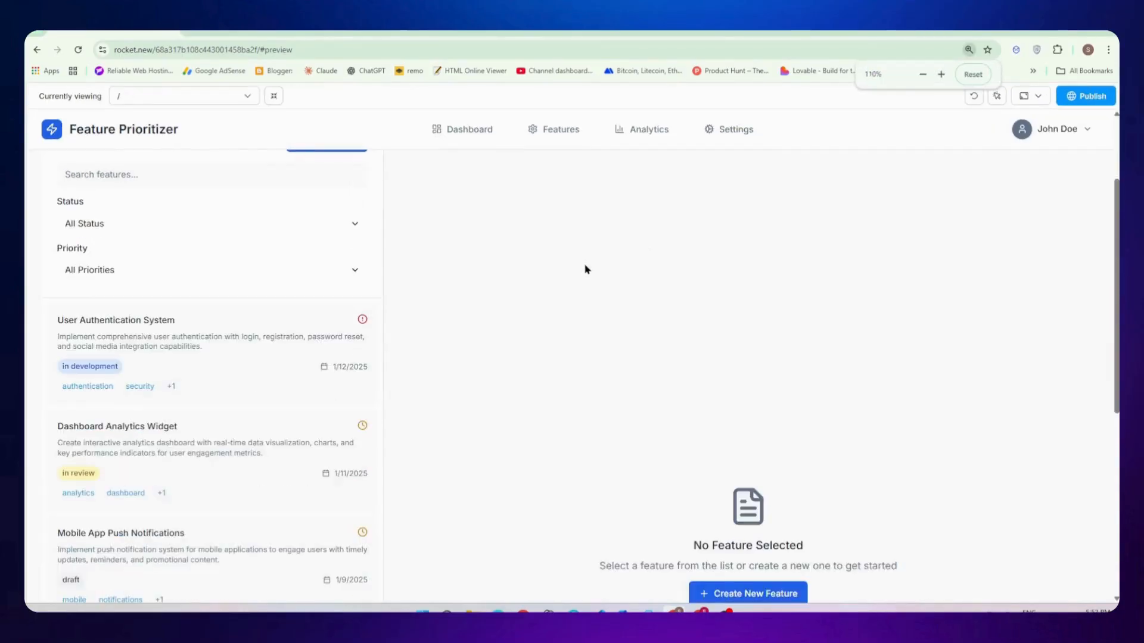
View the Bulk Import CSV upload dialog, then go to the Analytics page.
scroll(up, 3)
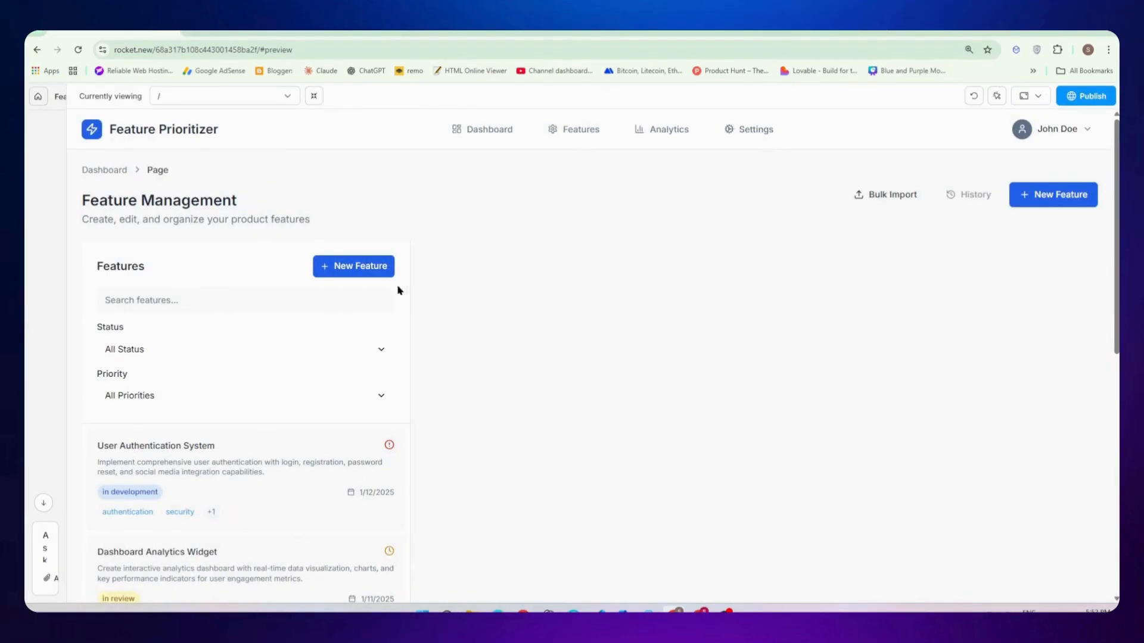
click(884, 195)
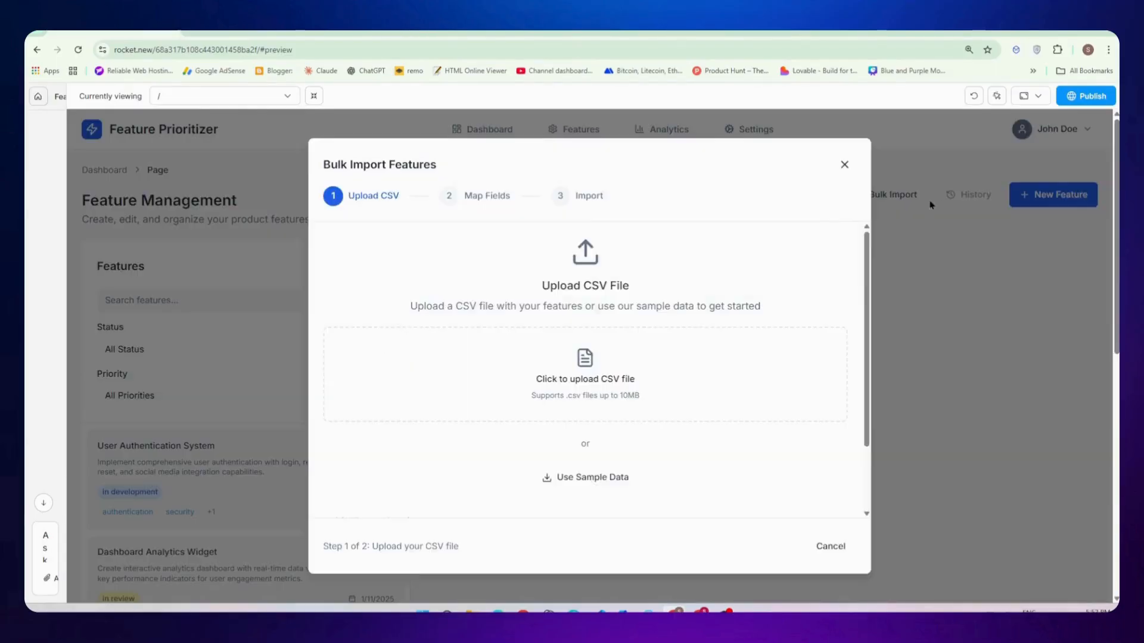
click(666, 129)
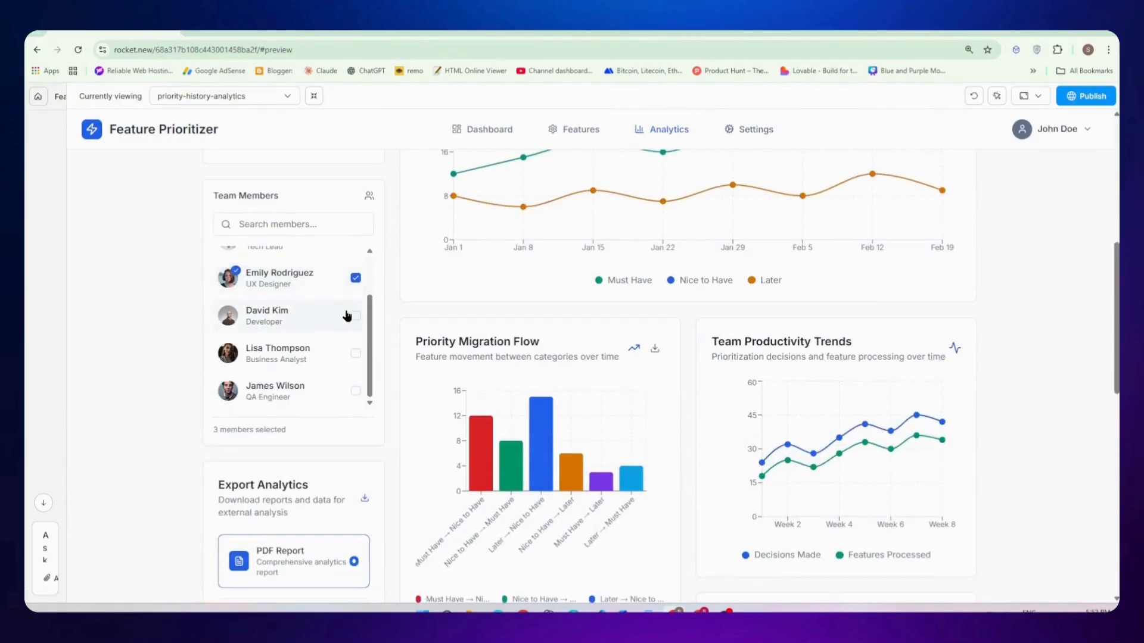
Filter the Analytics activity feed to show only removed features.
scroll(down, 3)
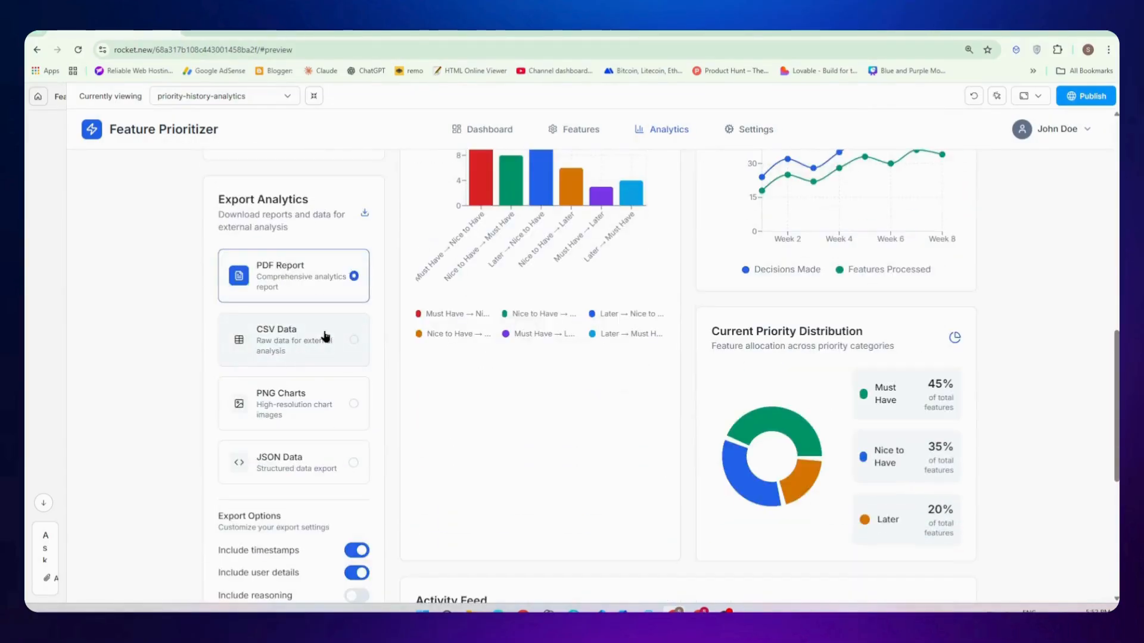
scroll(down, 3)
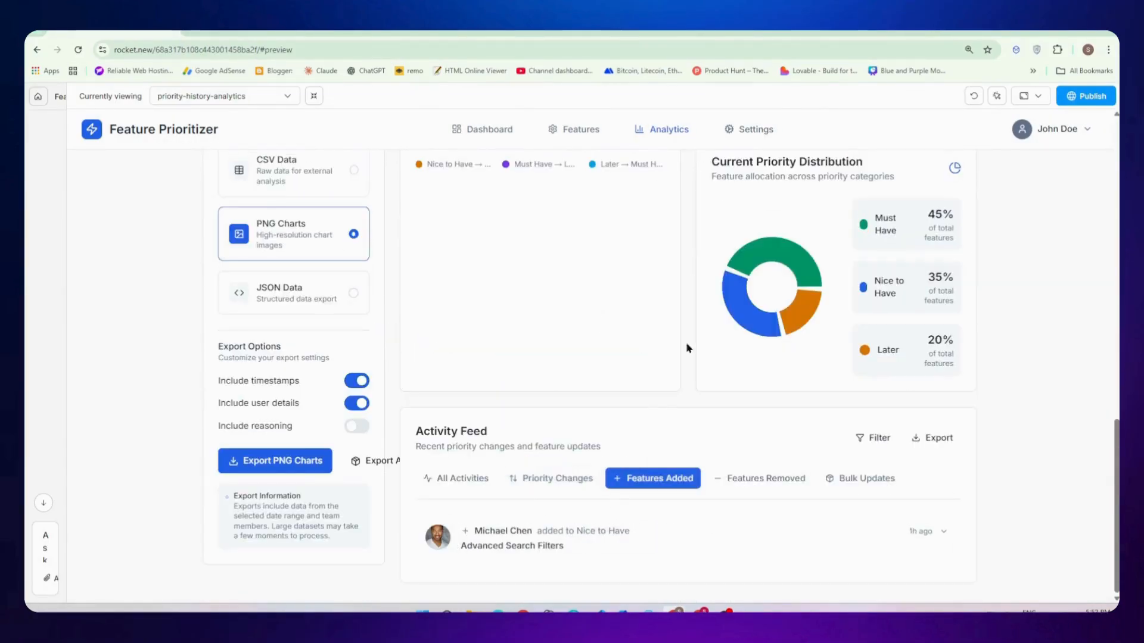
click(758, 477)
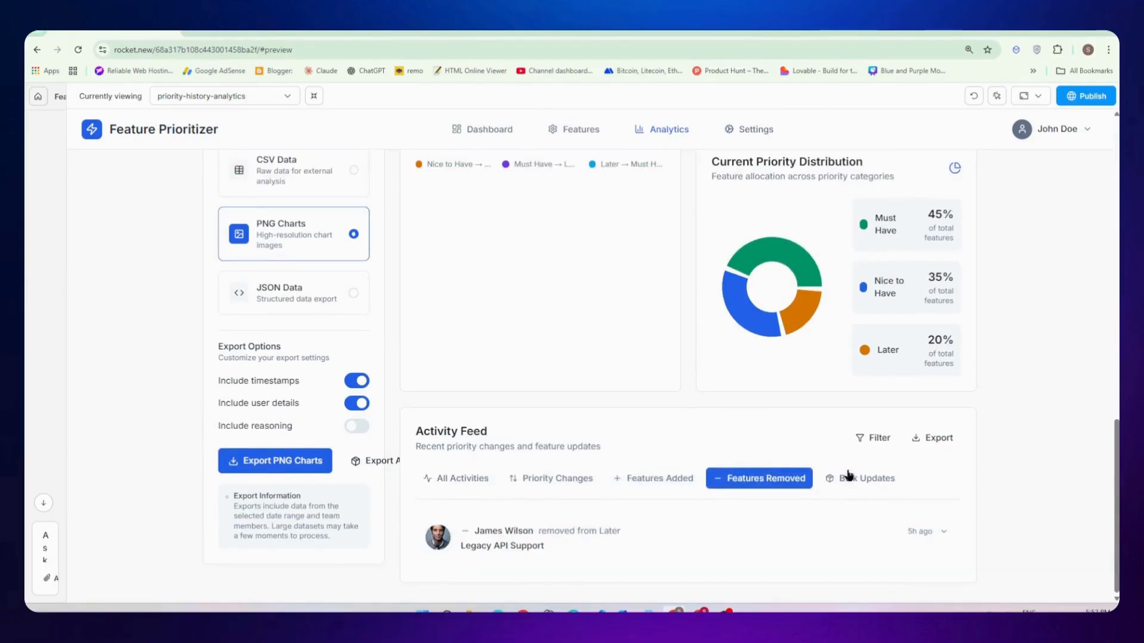
scroll(up, 3)
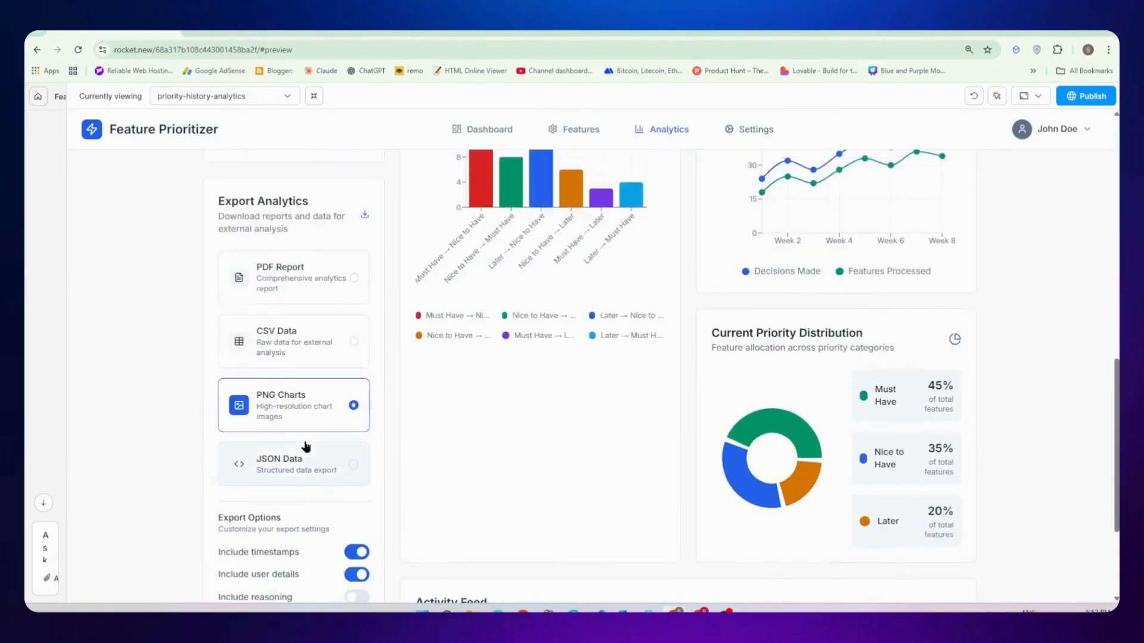
scroll(up, 3)
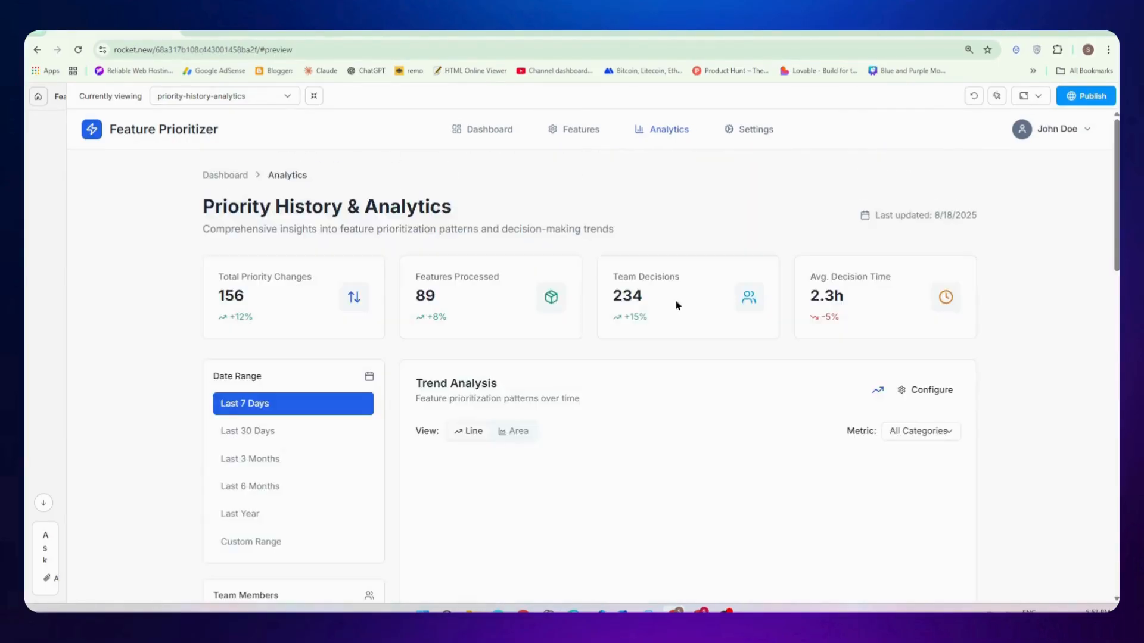
Browse team member and matrix configuration settings, save them, and return to the dashboard.
click(747, 129)
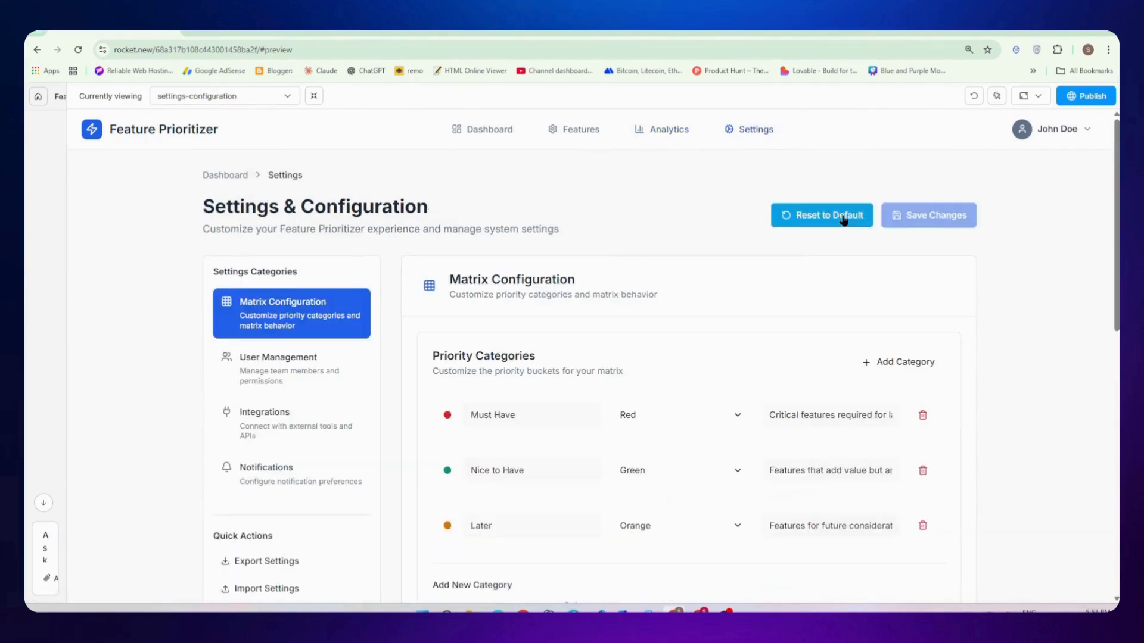
click(290, 368)
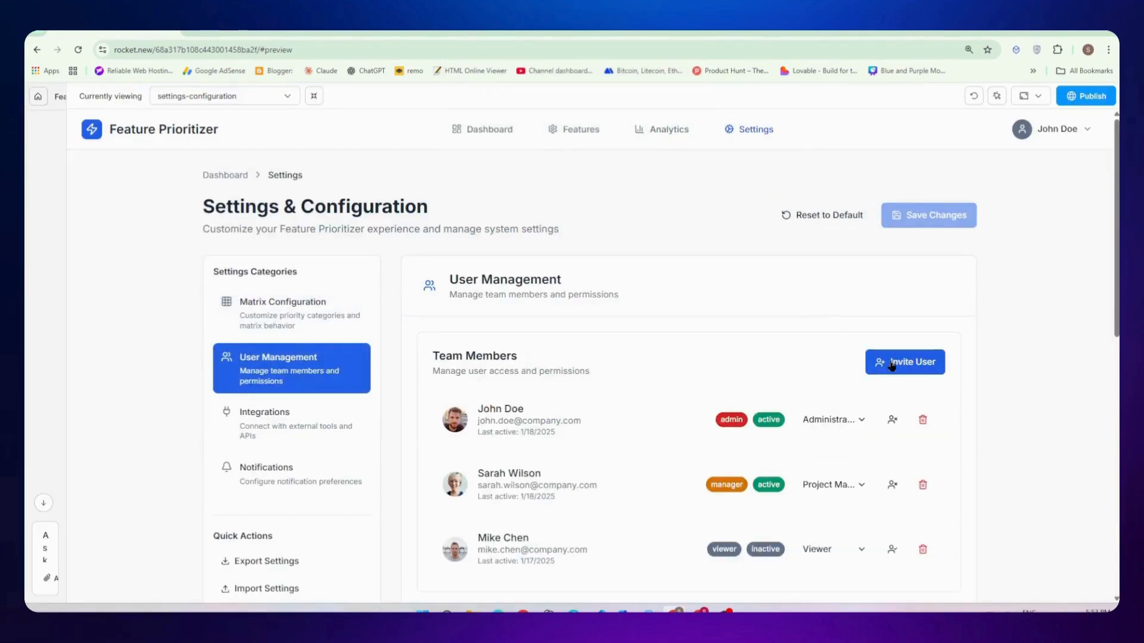
click(904, 362)
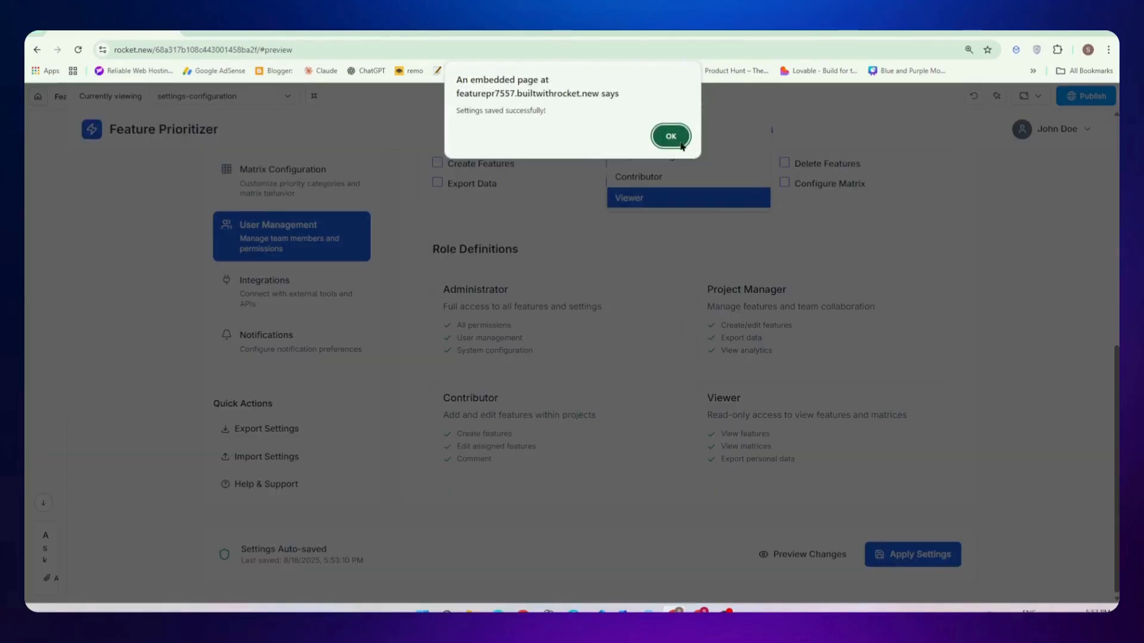
click(670, 136)
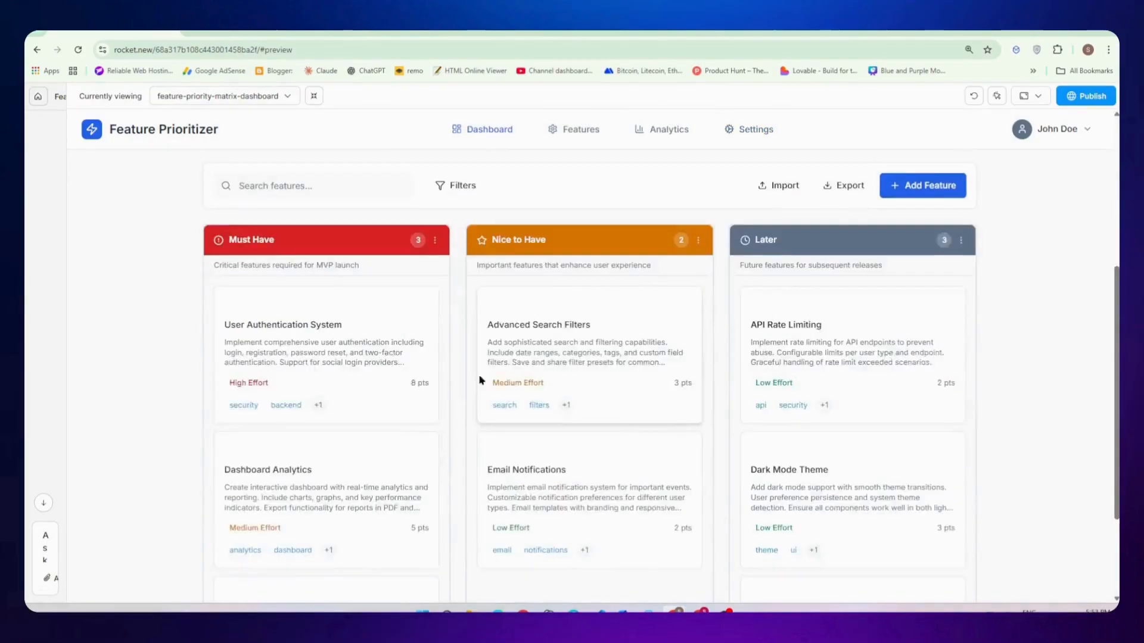
click(922, 185)
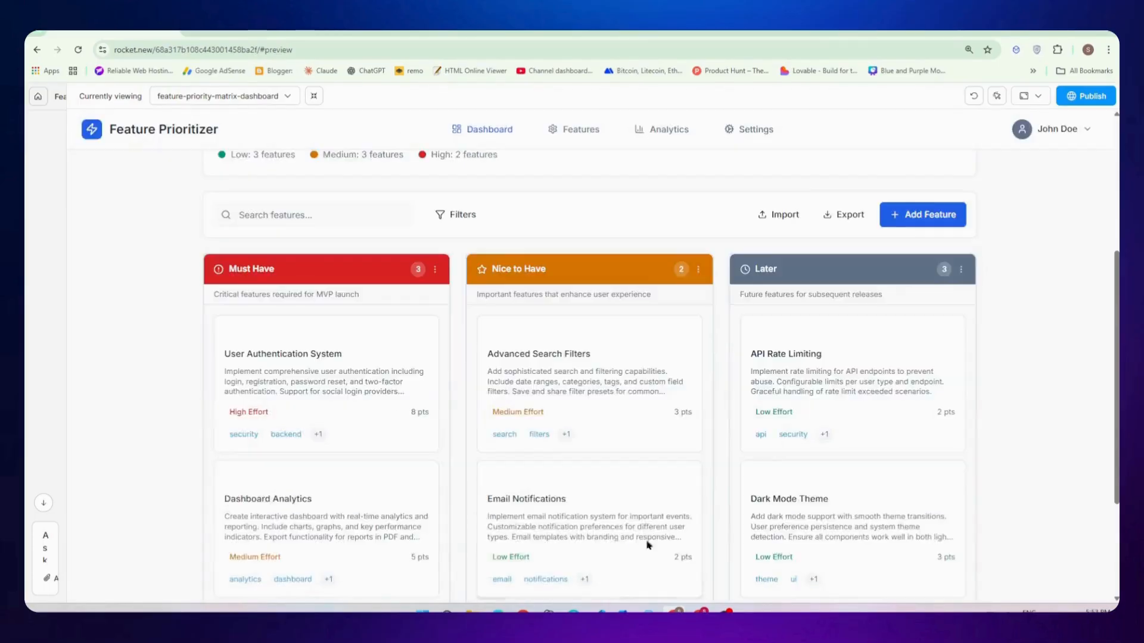
click(755, 129)
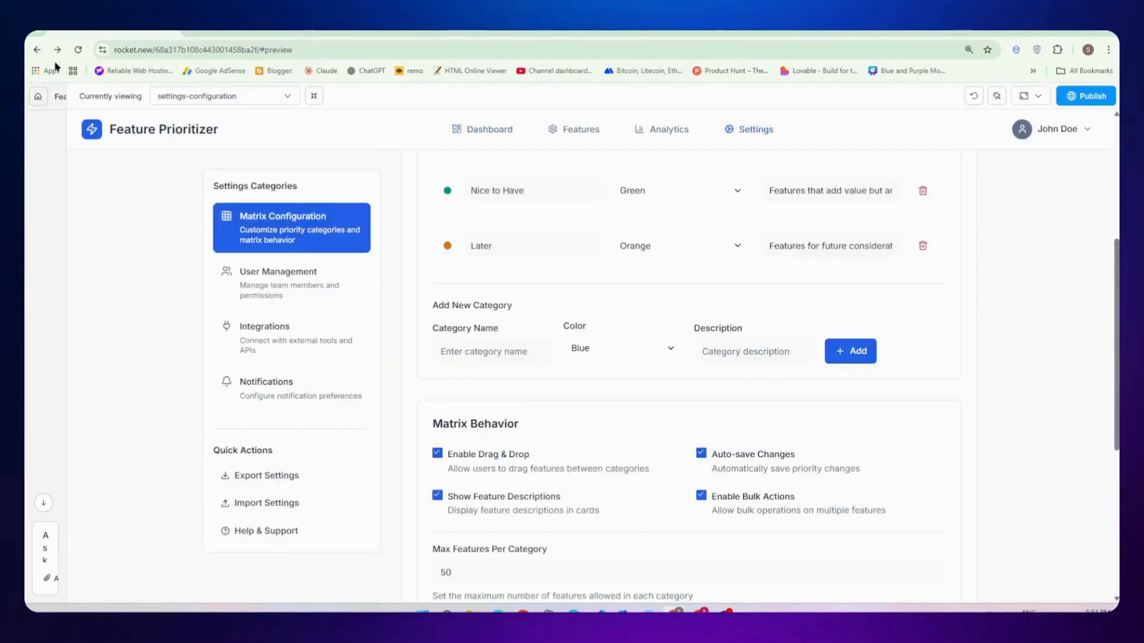
click(487, 129)
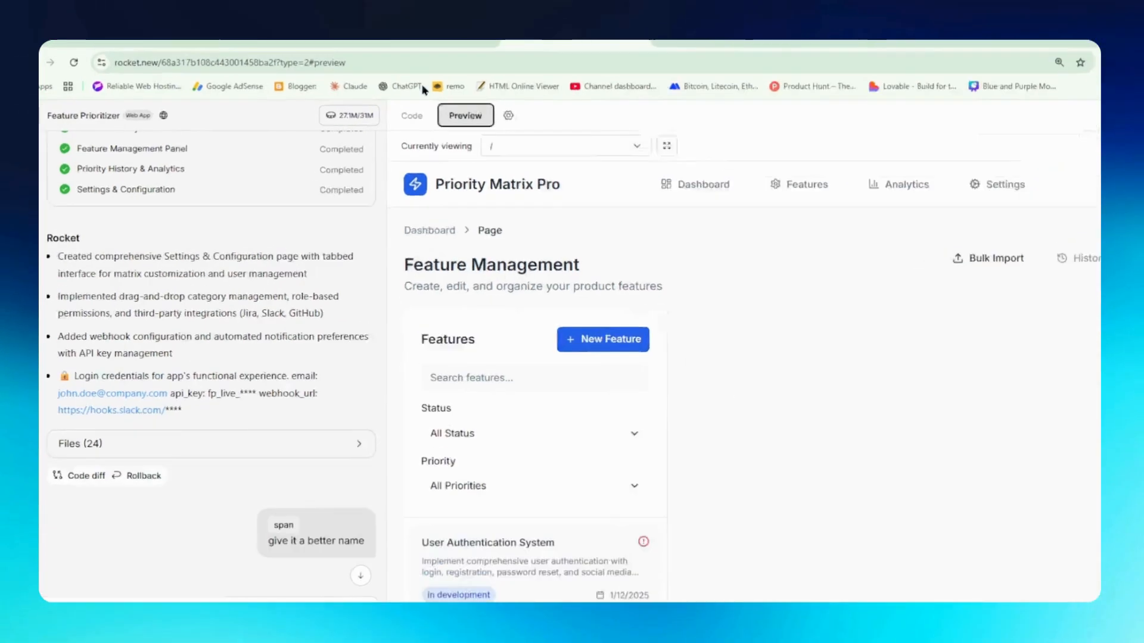
Open src/pages/feature-priority-matrix-dashboard/index.jsx in the code view.
click(412, 115)
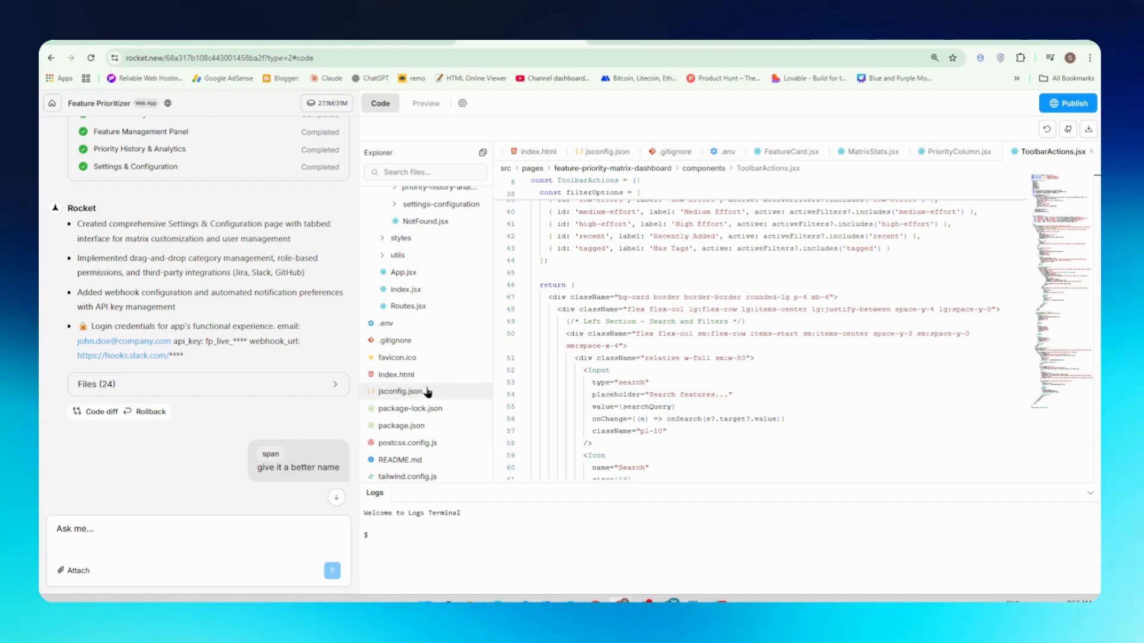
click(453, 416)
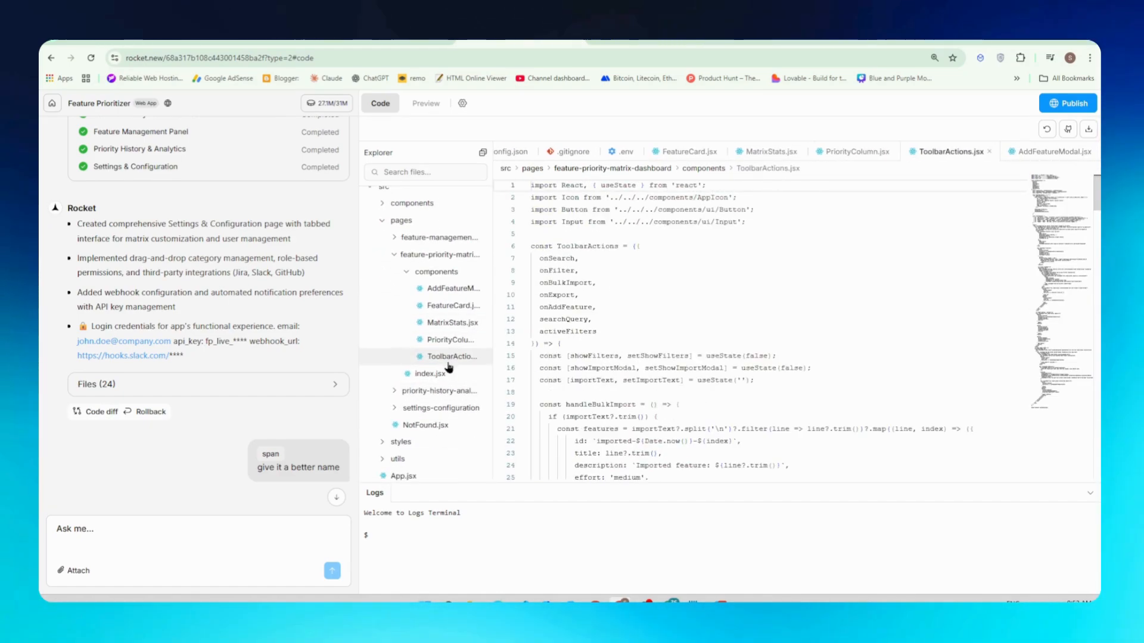
scroll(down, 3)
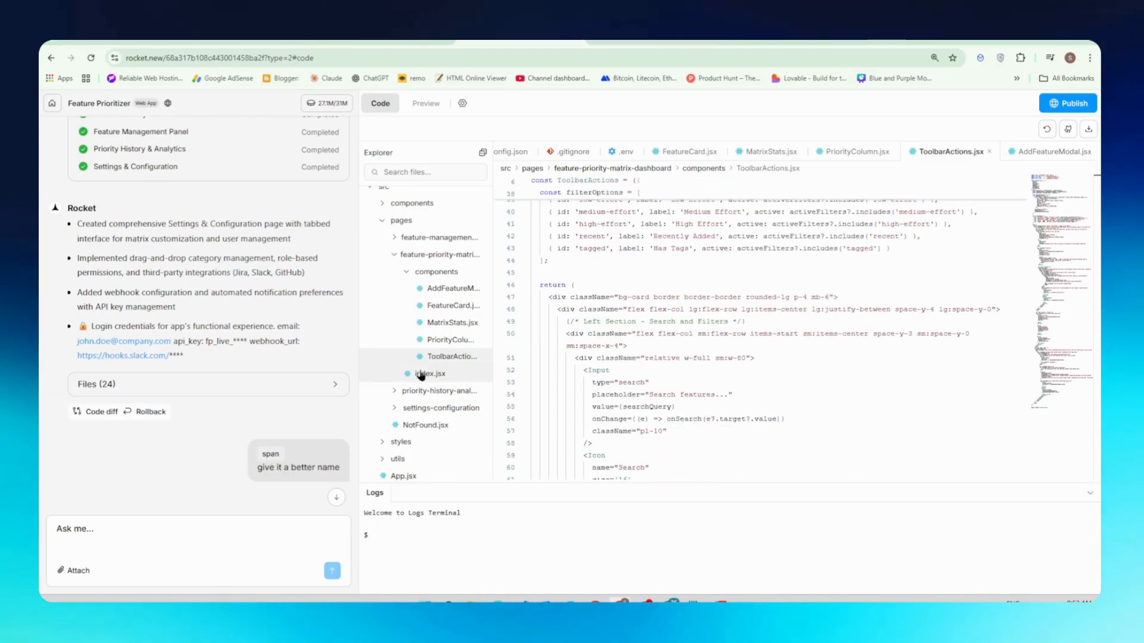
click(429, 373)
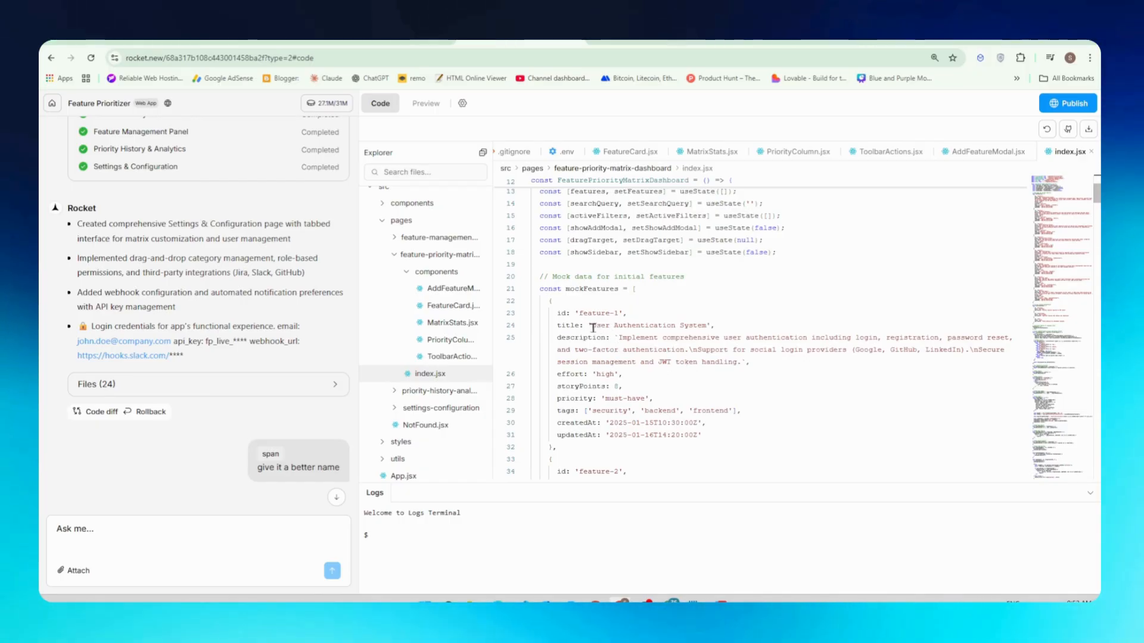
Retitle the first sample feature 'User verify System' and save the file.
double_click(634, 325)
text(verify)
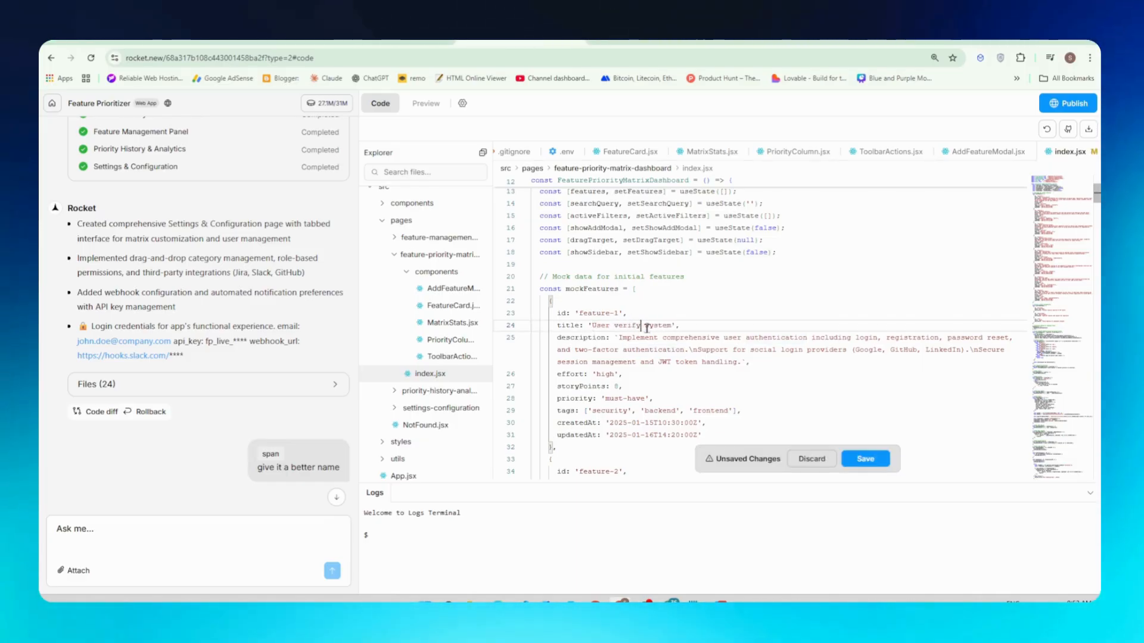
click(865, 458)
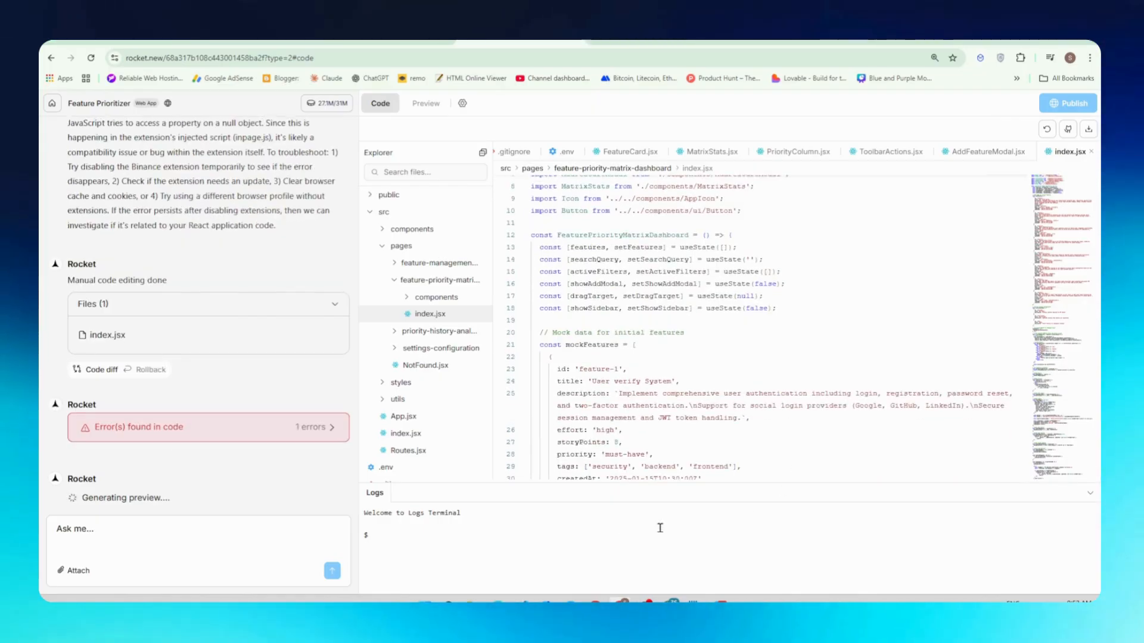
scroll(up, 3)
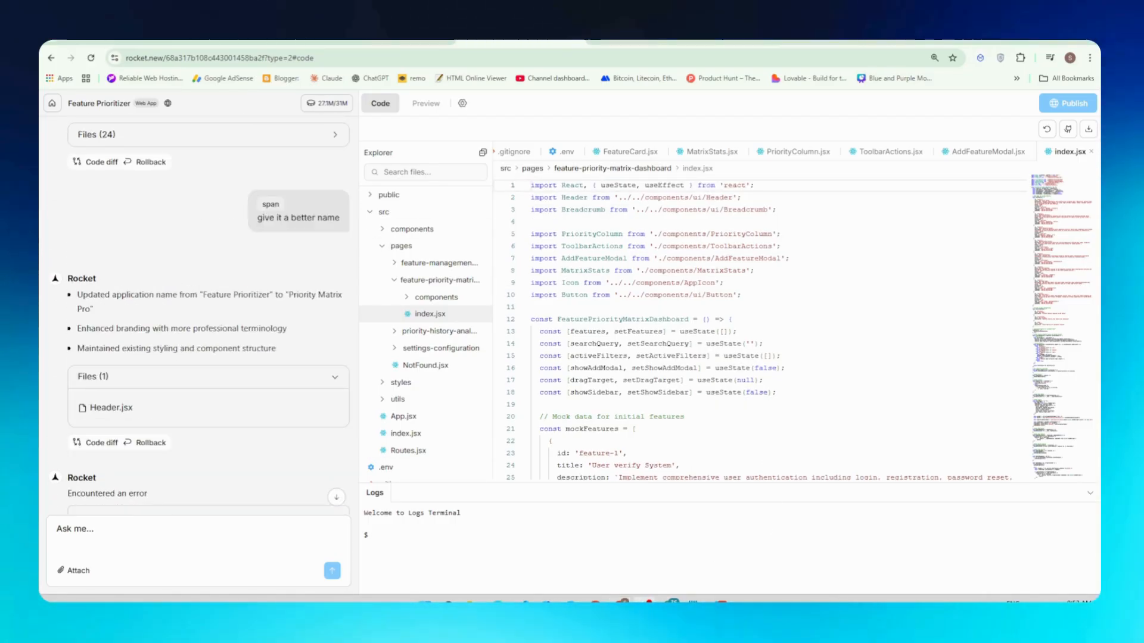
Publish Priority Matrix Pro live on Netlify with Publish Now.
click(426, 103)
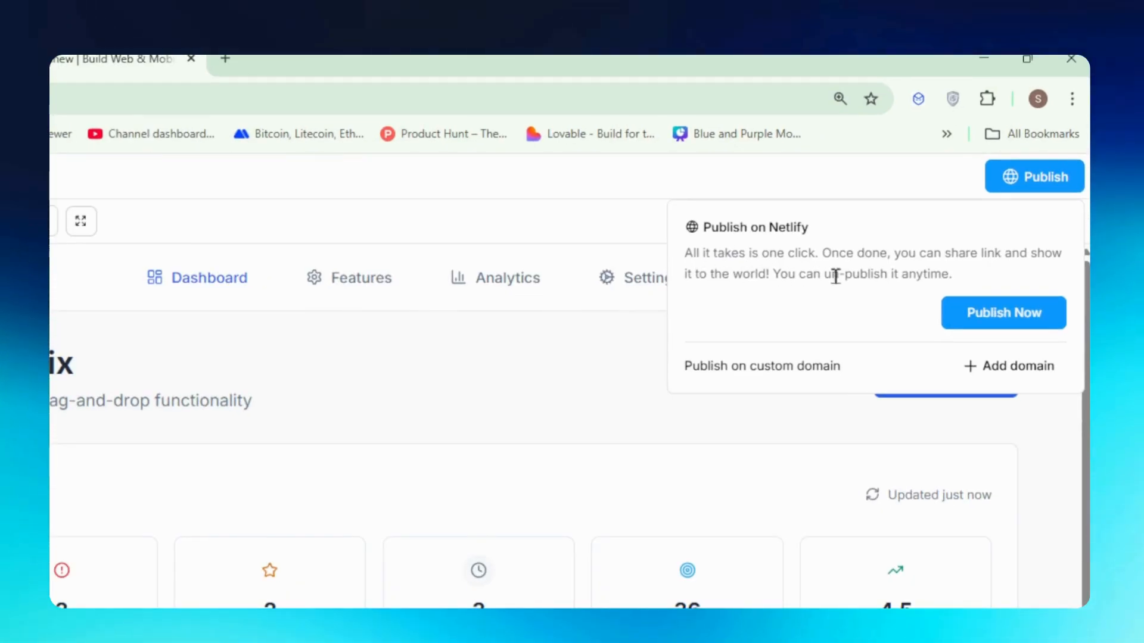
mouse_move(1003, 312)
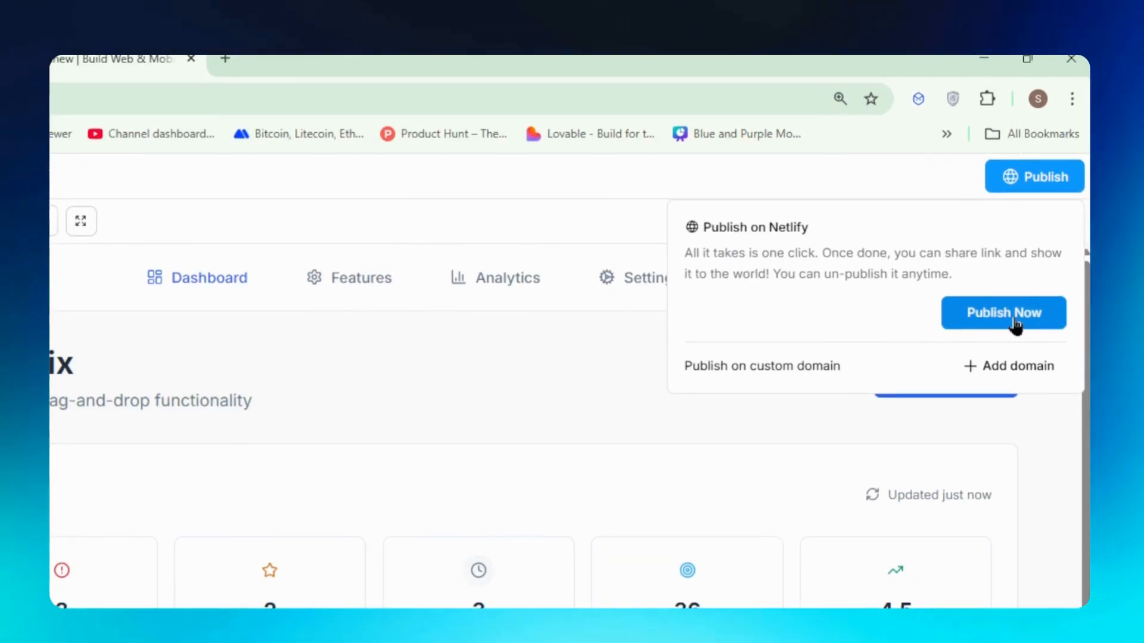
click(1002, 312)
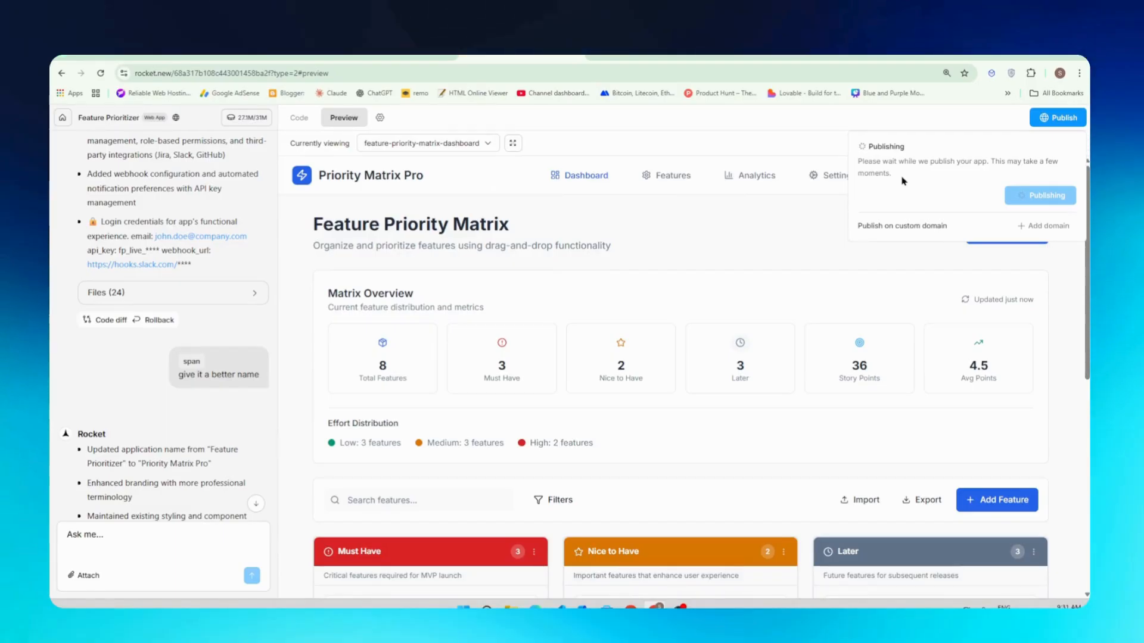
mouse_move(837, 160)
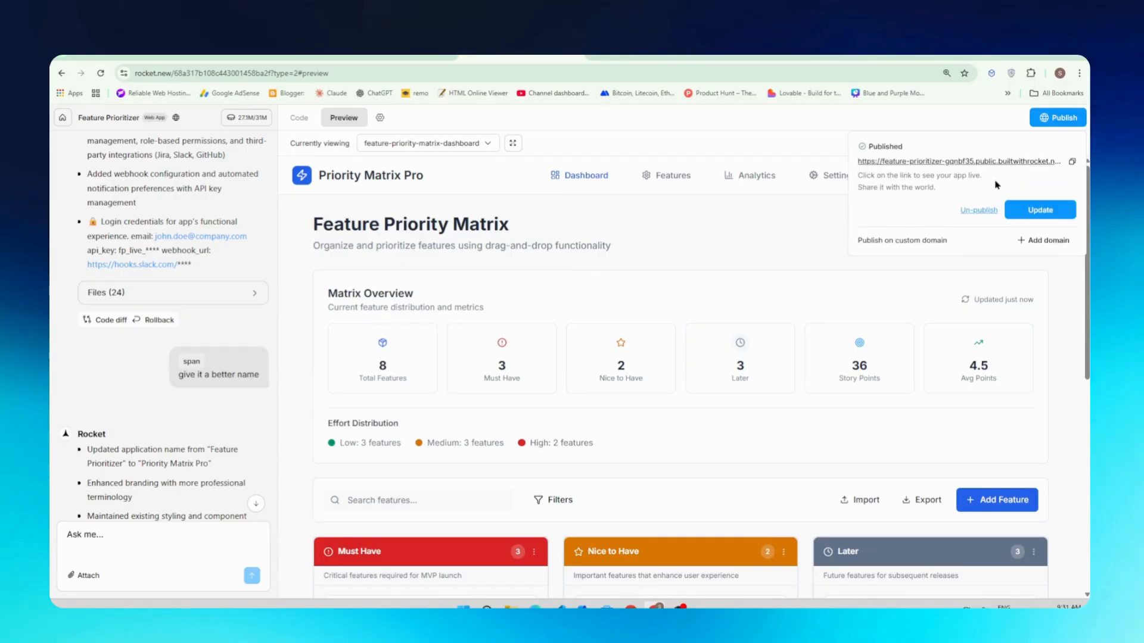
mouse_move(1067, 165)
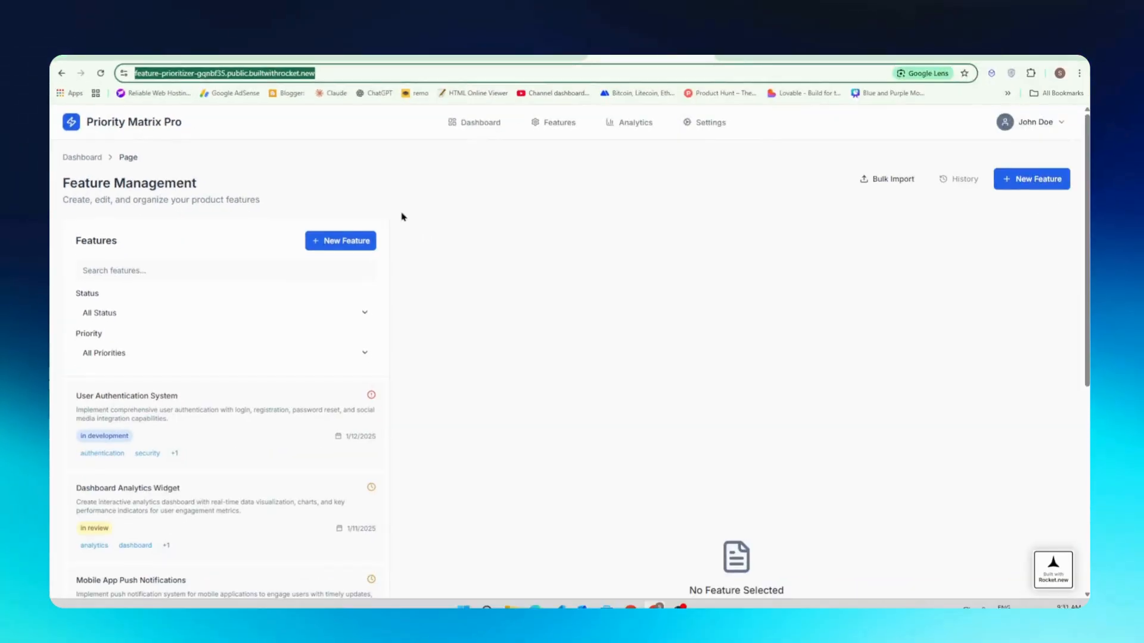
Browse the live site's feature list, then return to the Rocket.new builder.
scroll(down, 3)
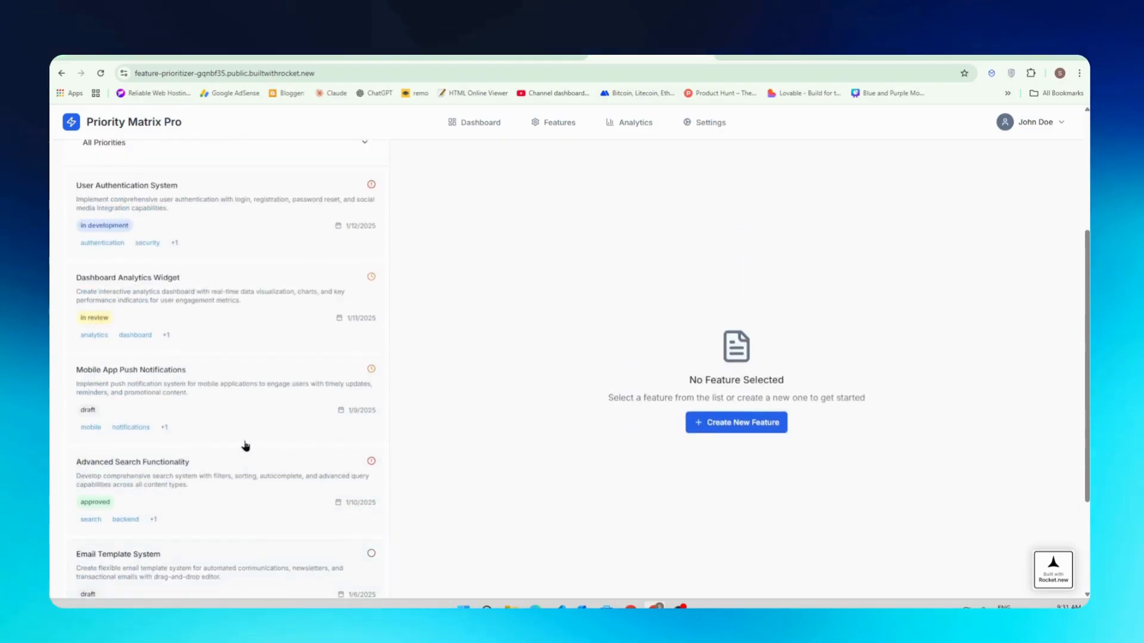
click(474, 121)
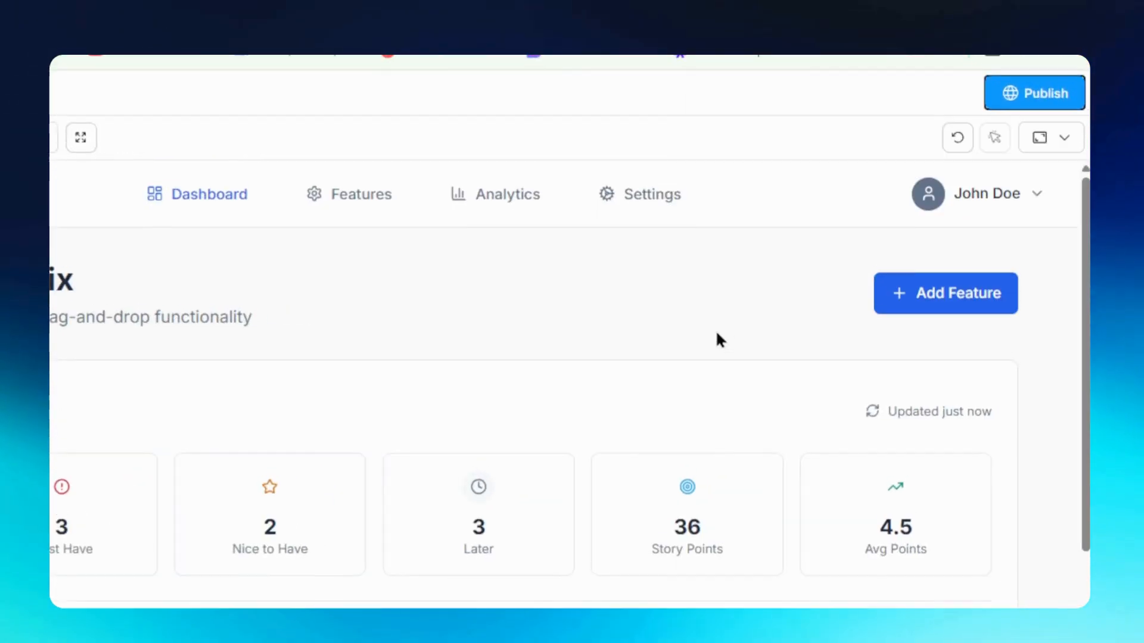
From Publish's custom domain option, view monthly plans ($25, $50, $100) and upgrade to Personal.
scroll(down, 3)
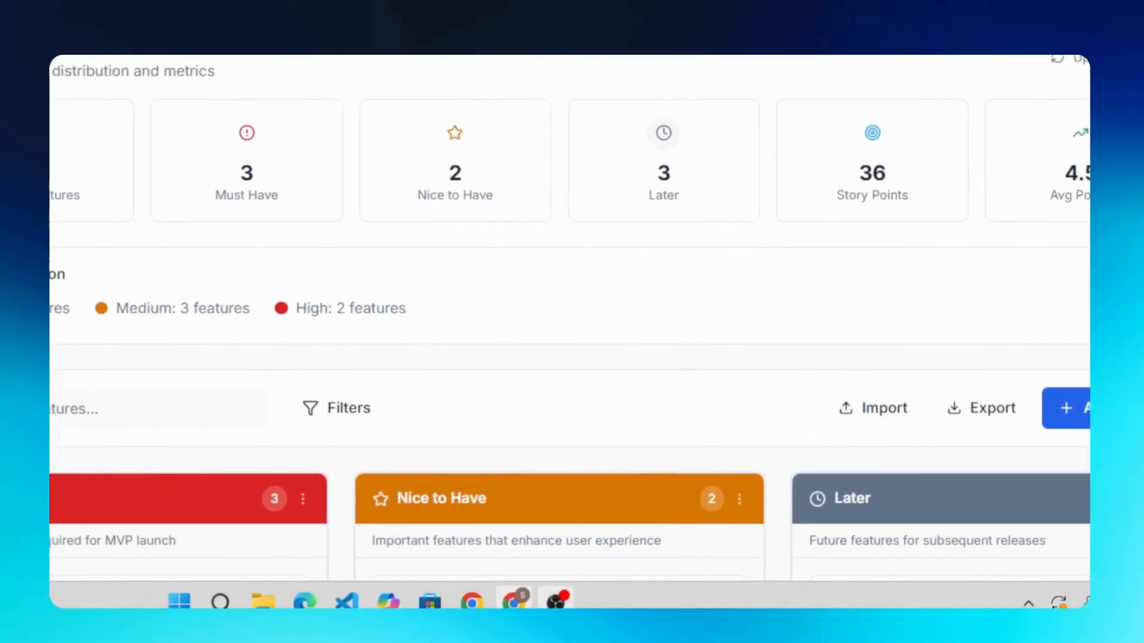
click(1034, 167)
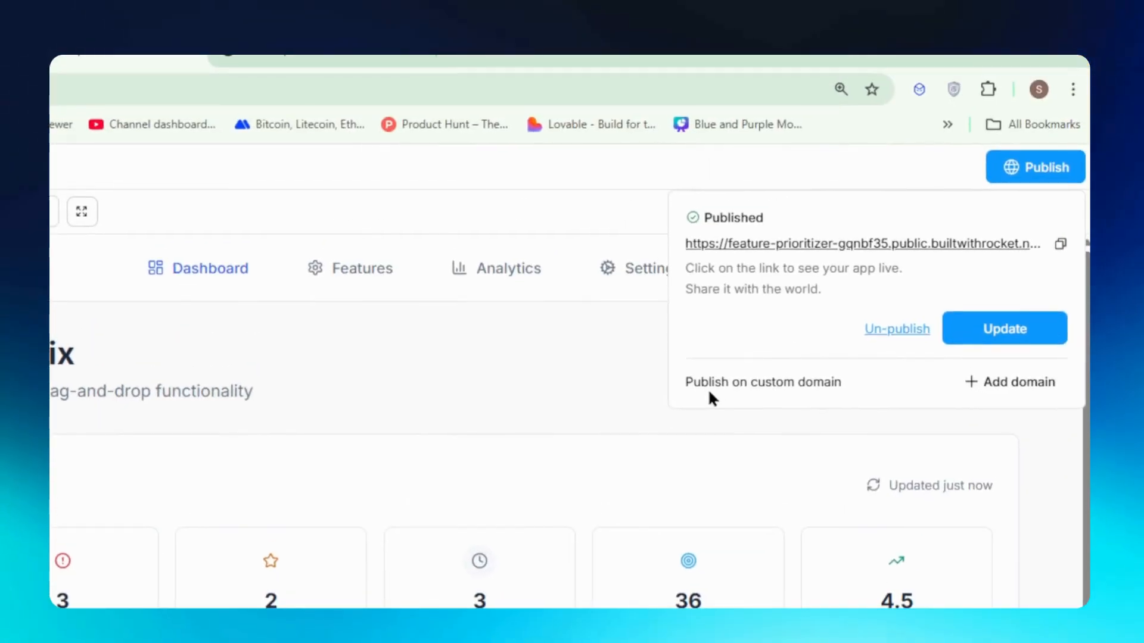
click(1018, 381)
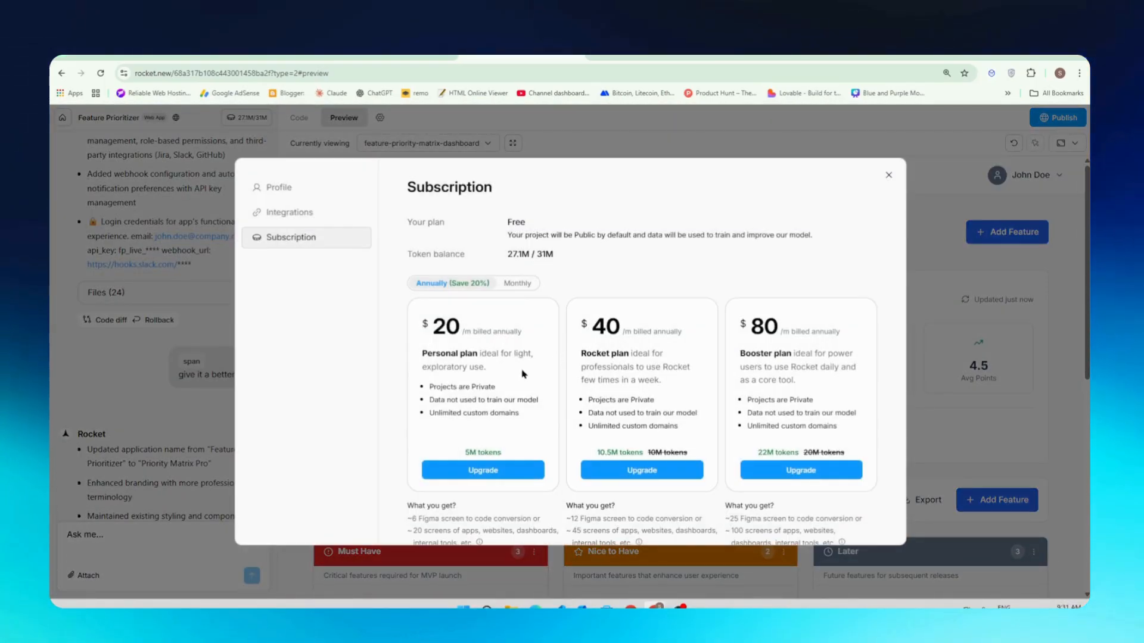
mouse_move(499, 352)
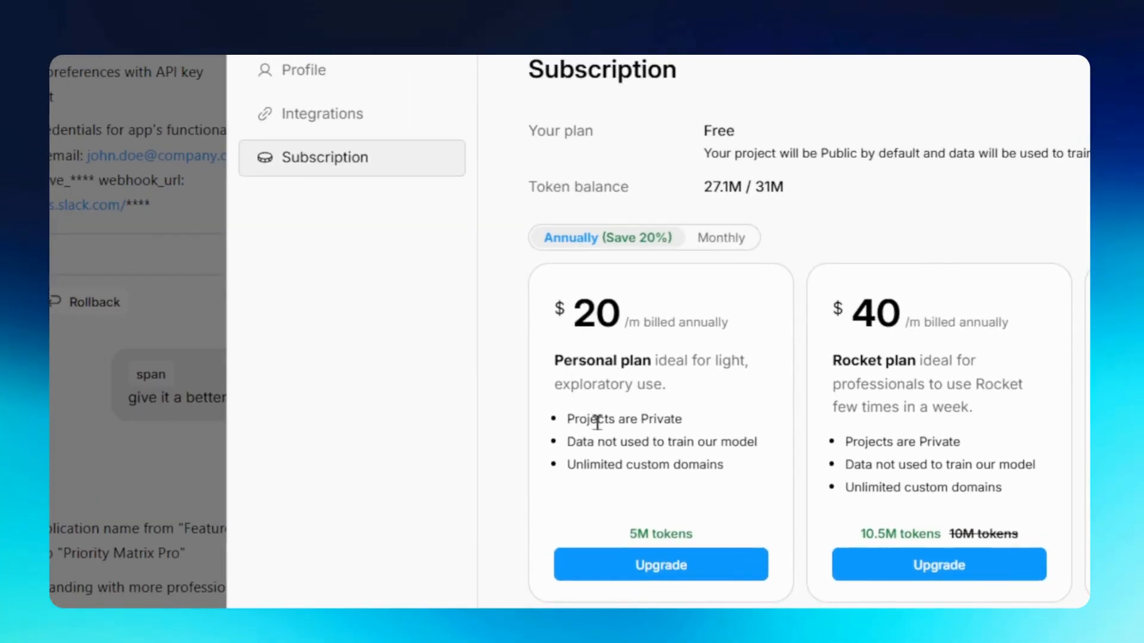
mouse_move(744, 462)
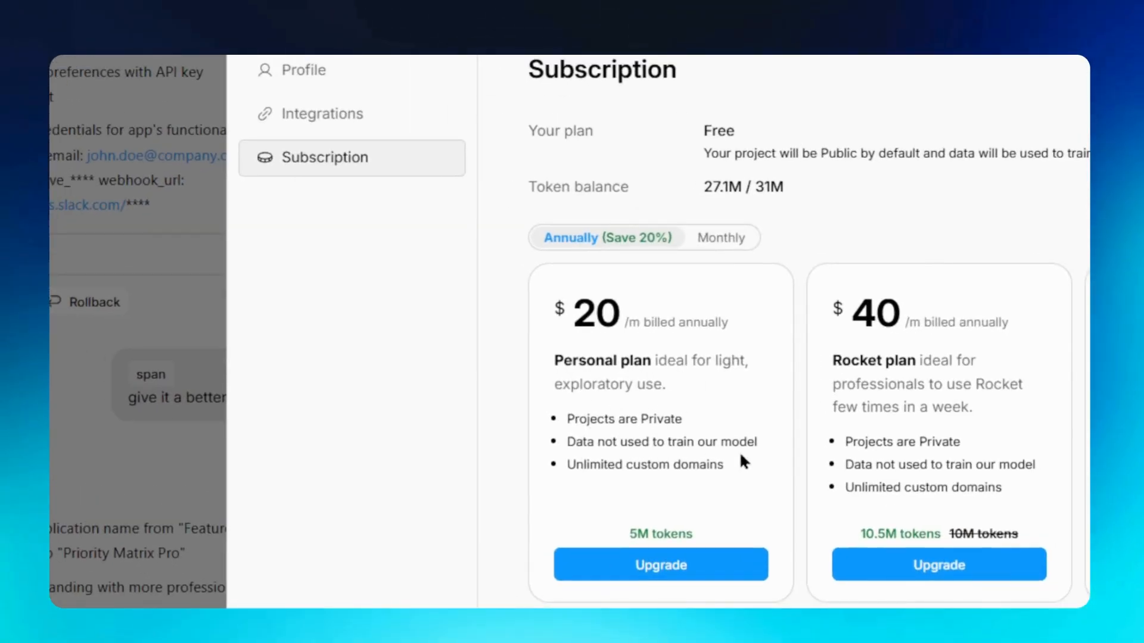
mouse_move(660, 543)
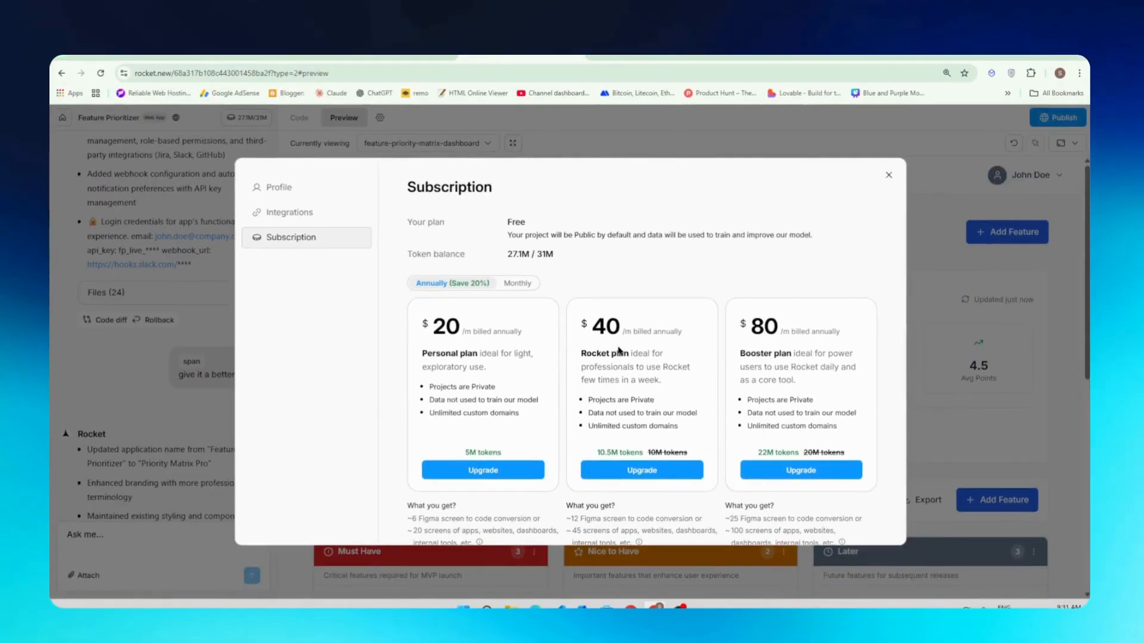
mouse_move(549, 397)
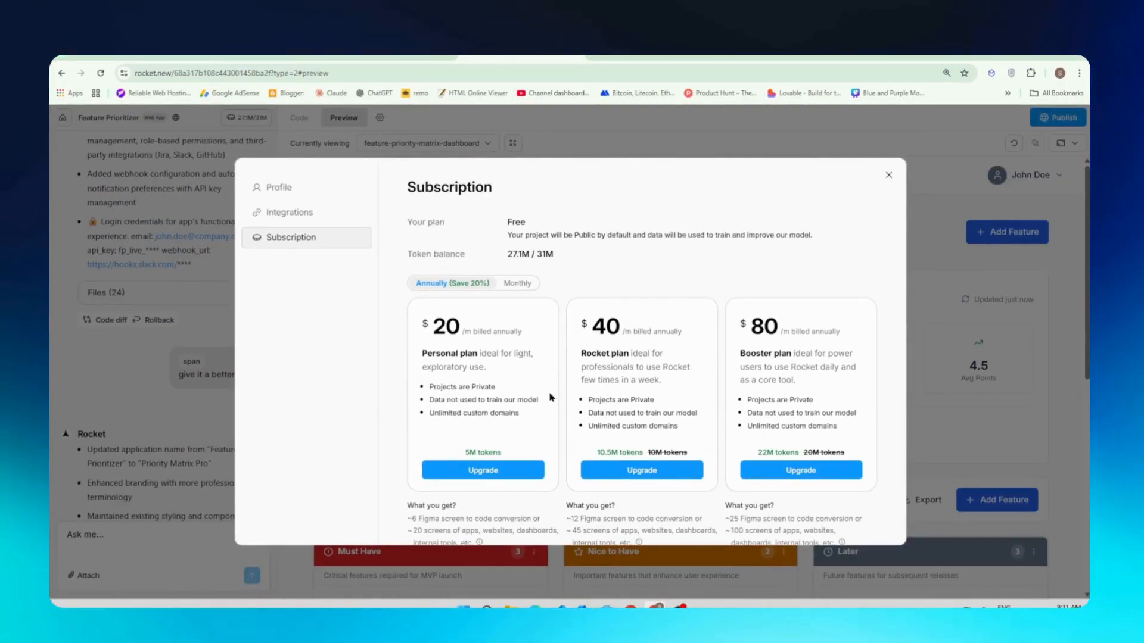
mouse_move(738, 441)
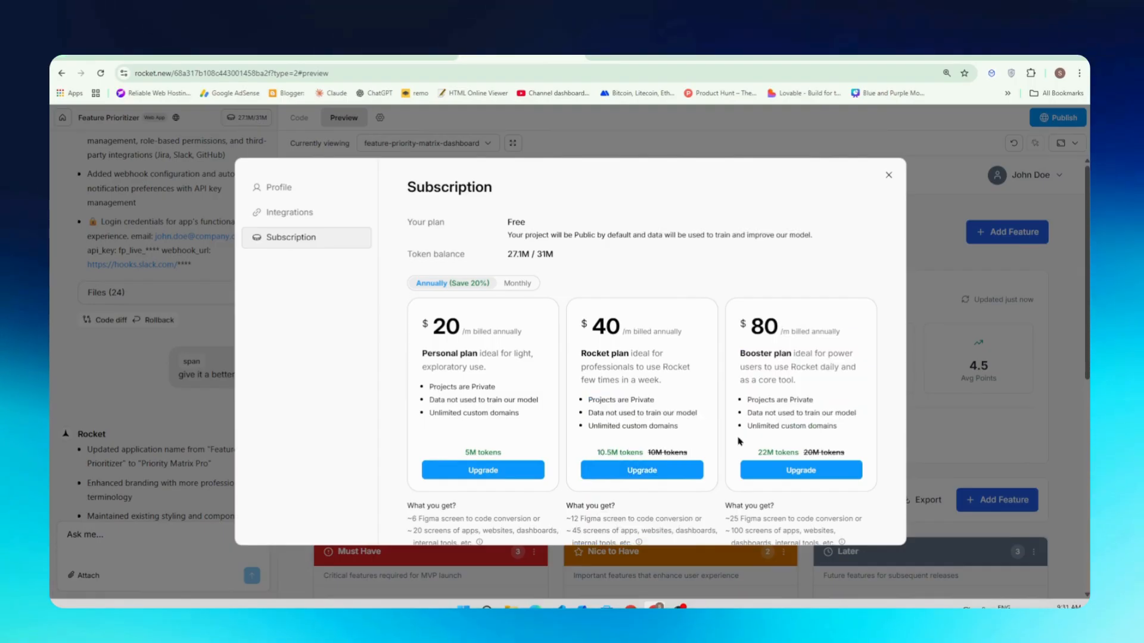
mouse_move(800, 470)
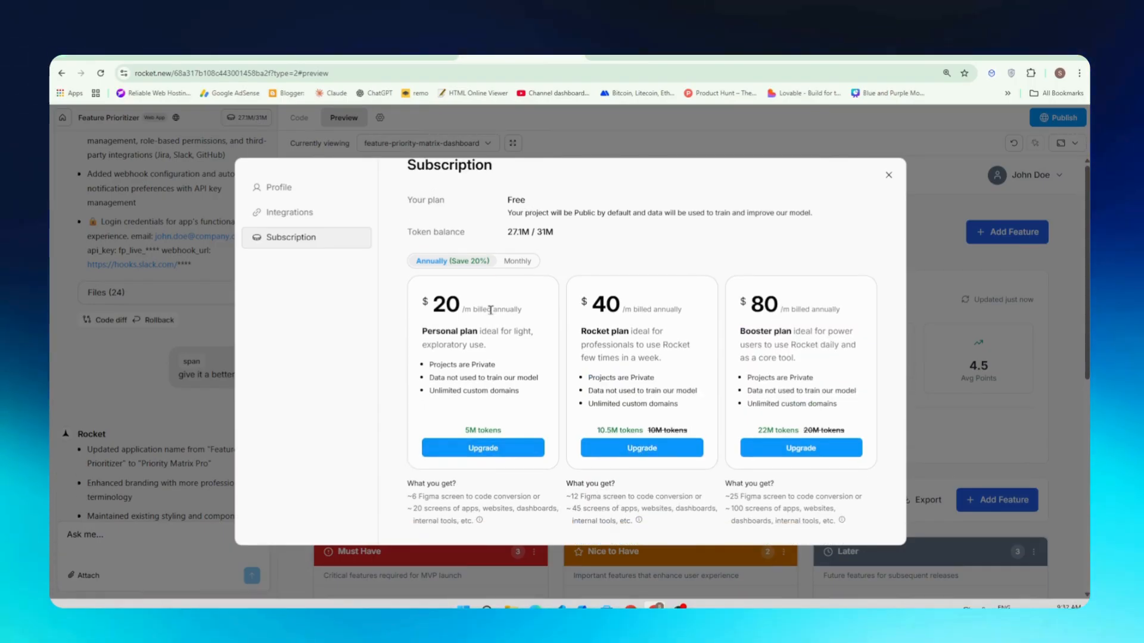
click(515, 260)
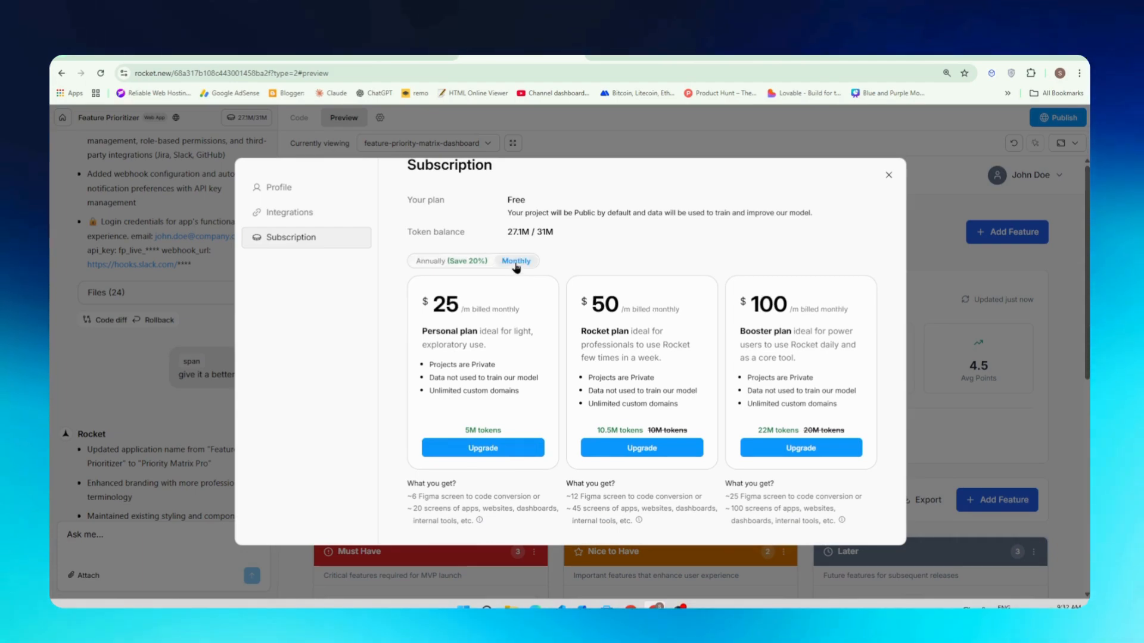
mouse_move(600, 325)
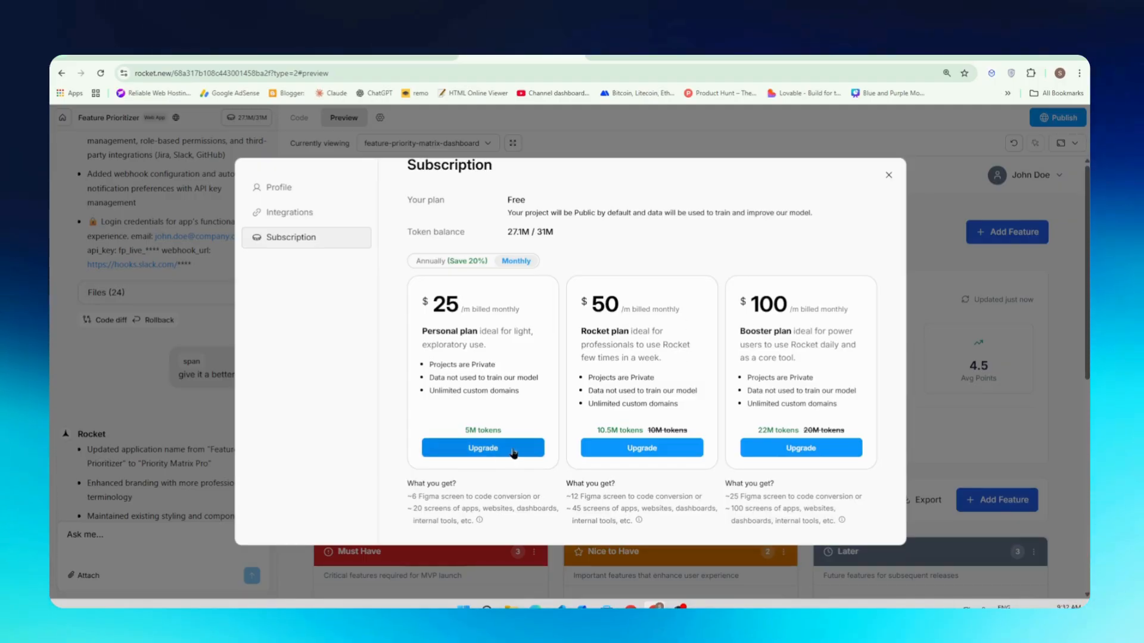
click(482, 448)
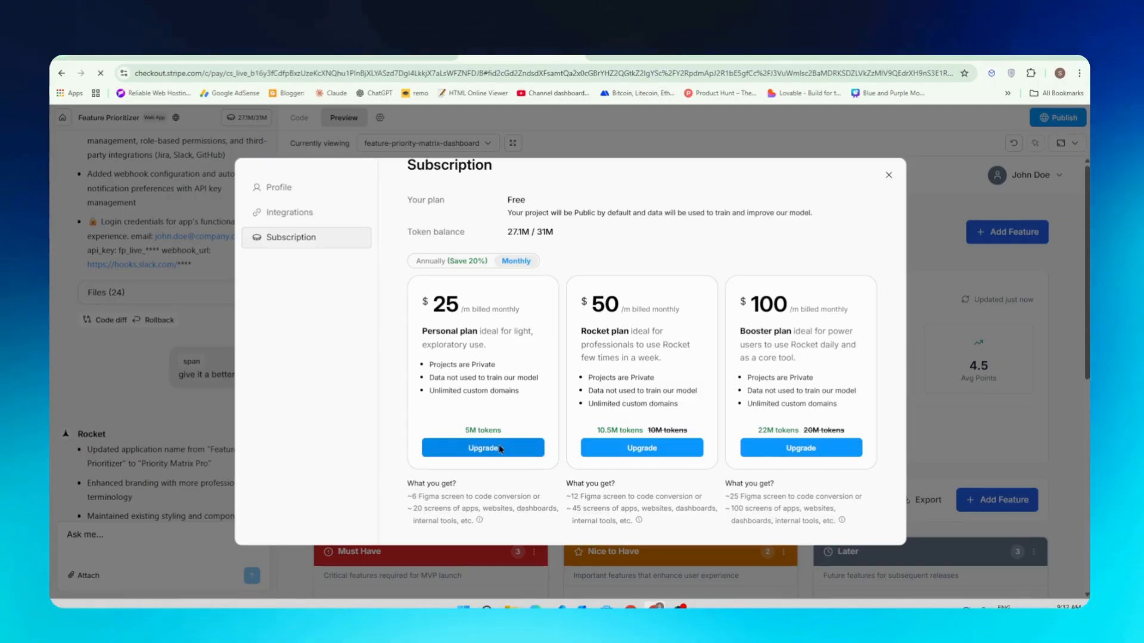
Switch Stripe checkout for the Personal plan to annual billing at US$240/year, then go back.
click(483, 448)
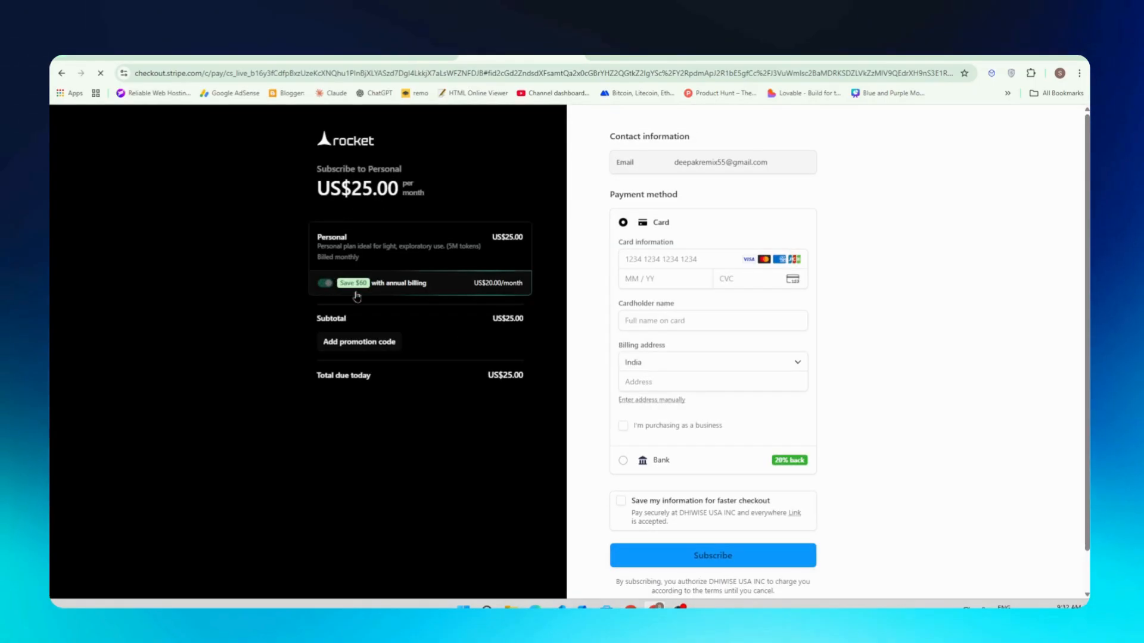
click(325, 283)
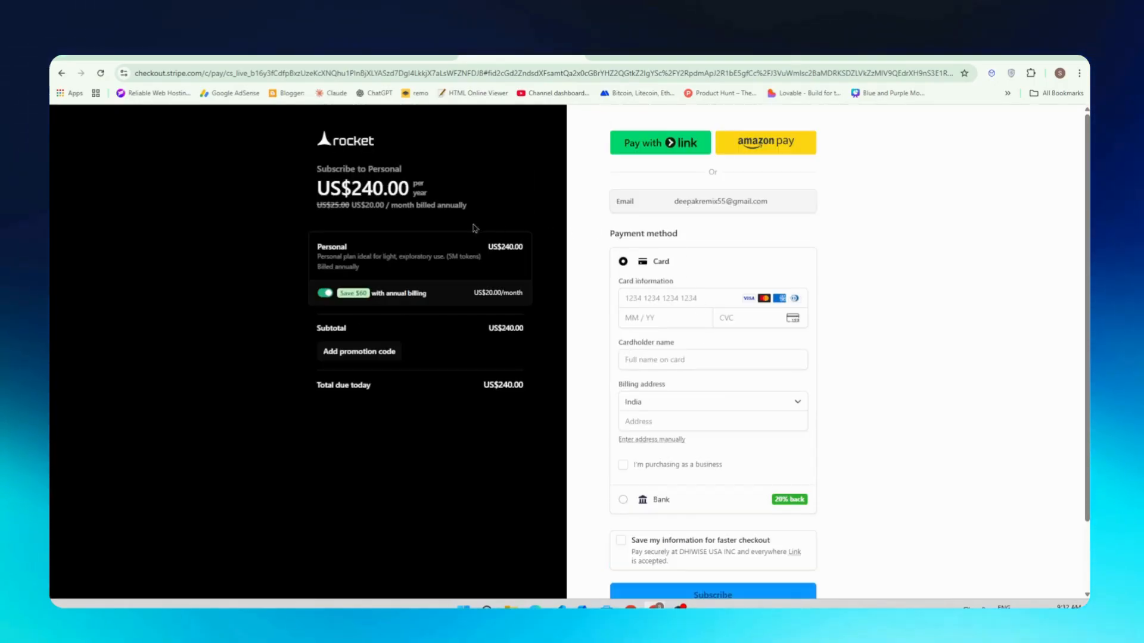
mouse_move(71, 74)
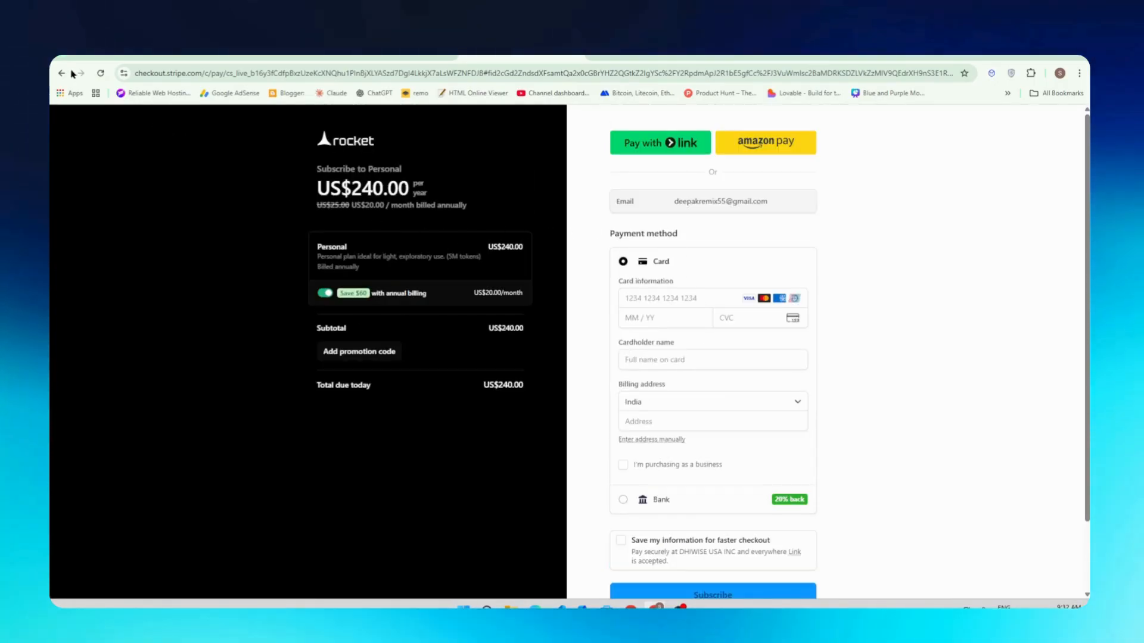
click(62, 73)
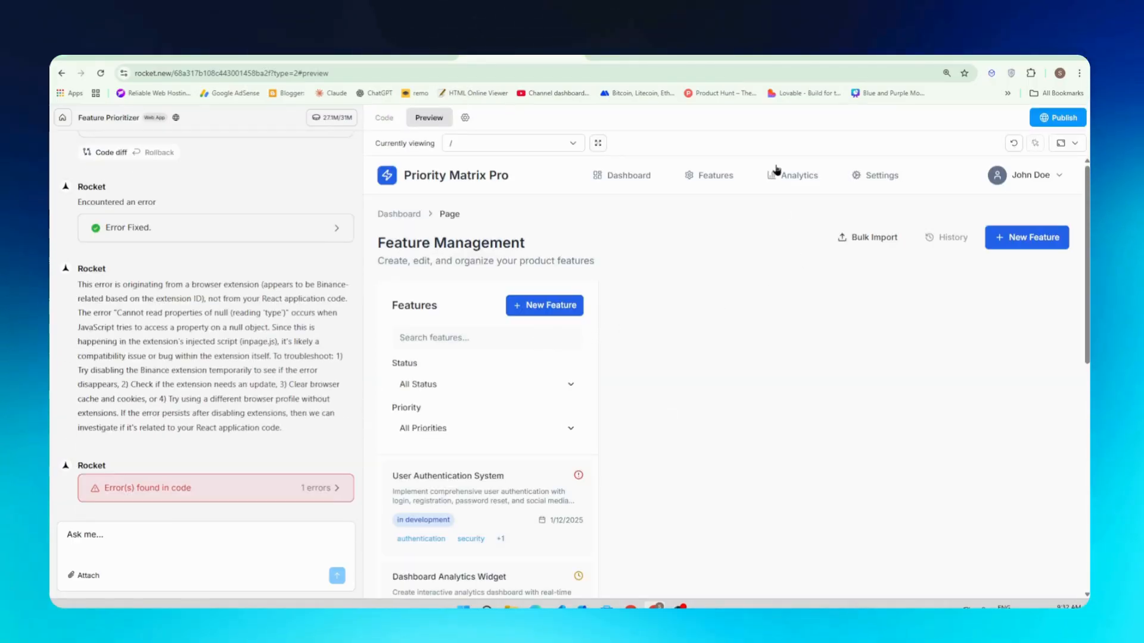
Open project settings' Integrations, browse Supabase, Resend, Stripe and AI providers, and select the OpenAI key field.
click(464, 117)
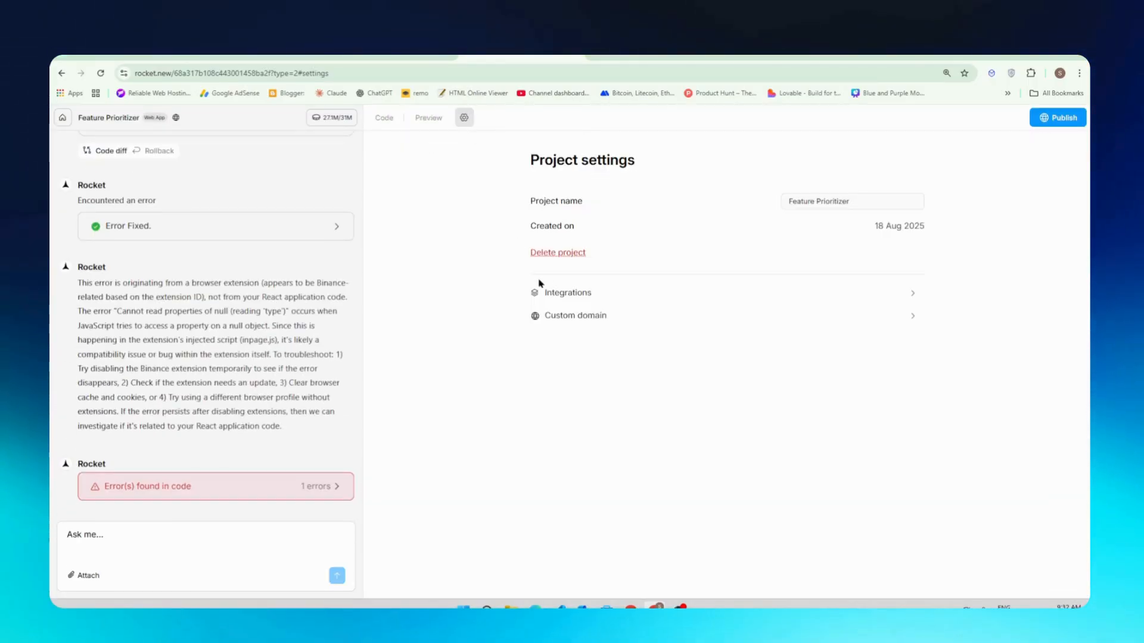
click(567, 292)
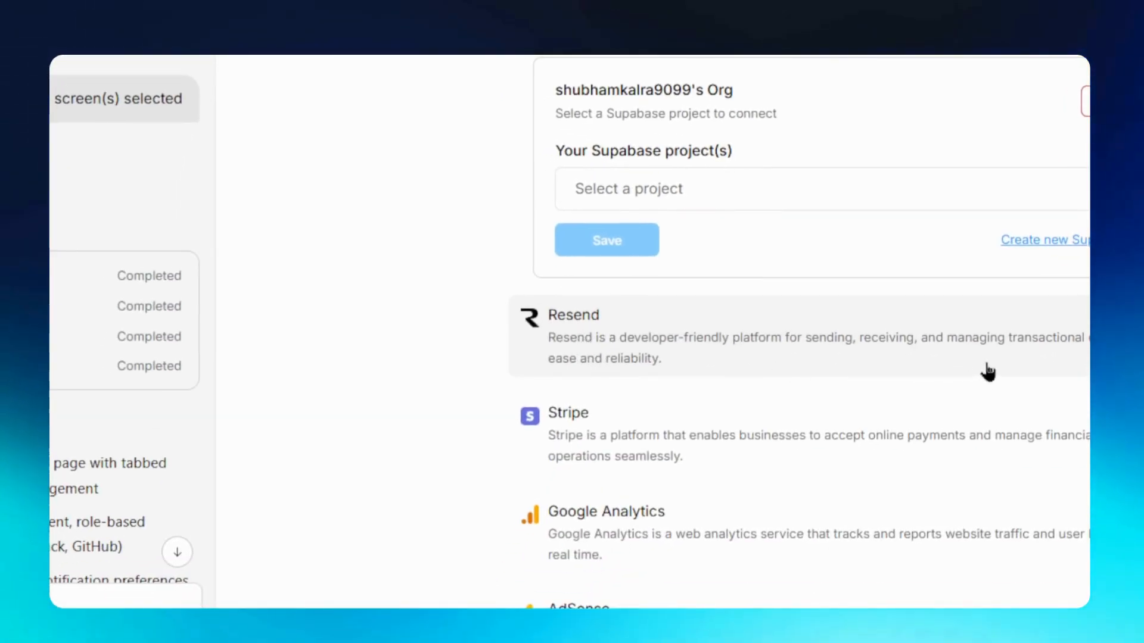
mouse_move(624, 481)
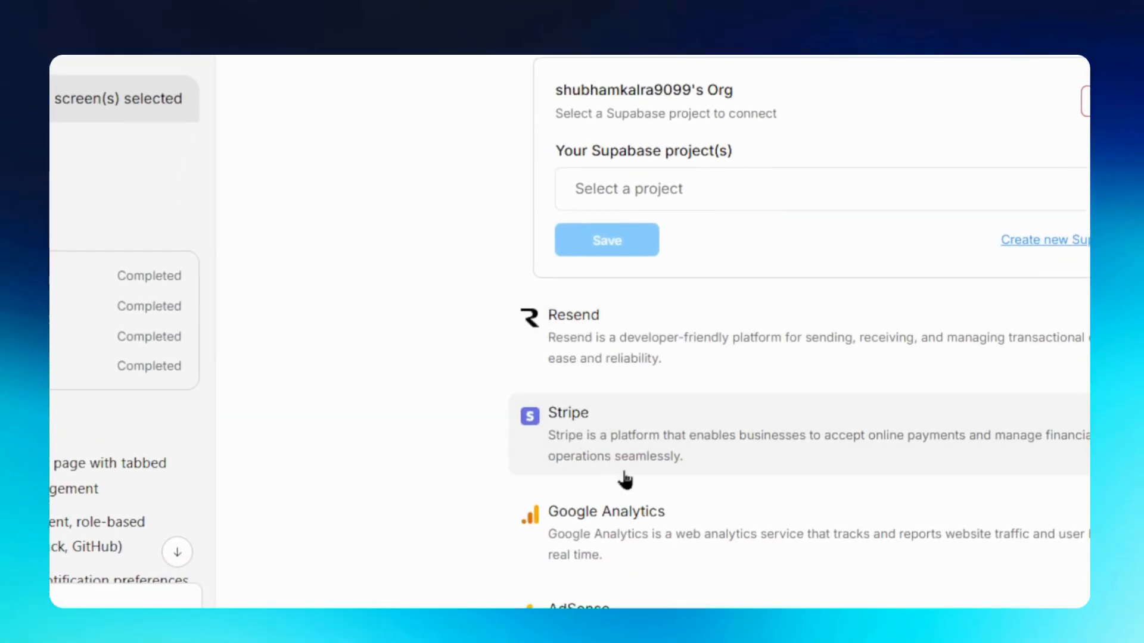
scroll(down, 3)
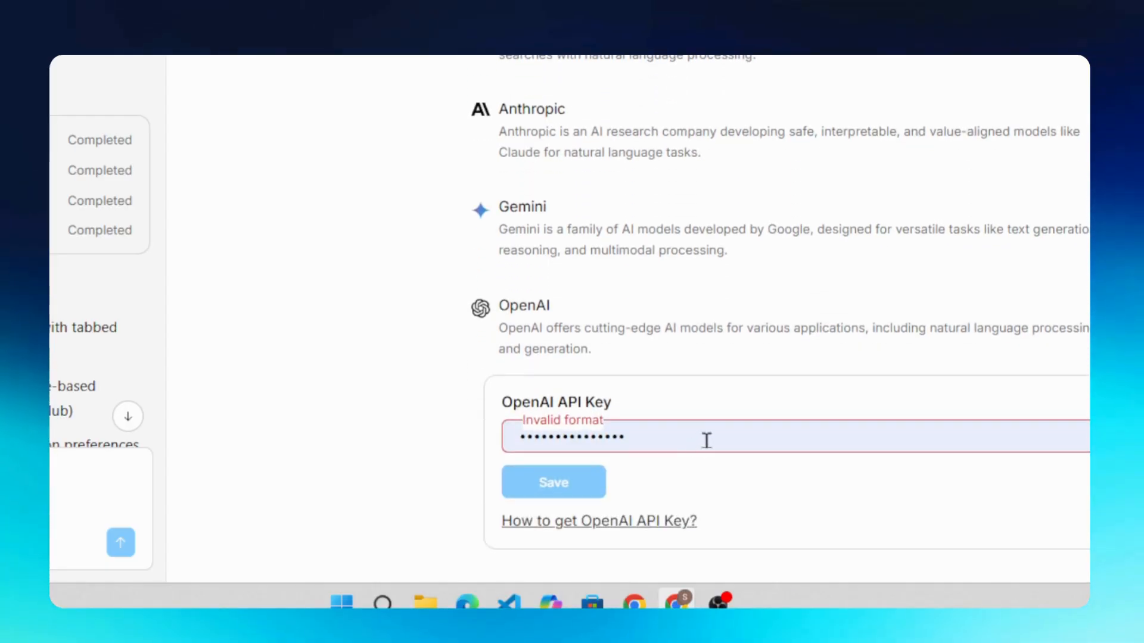
click(729, 436)
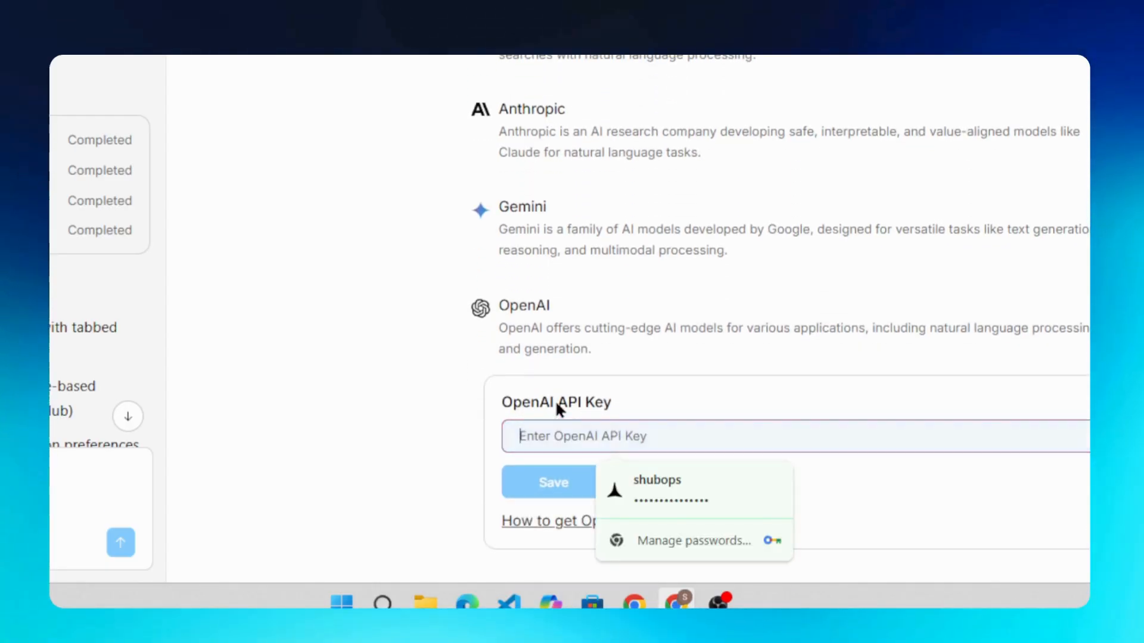
scroll(down, 3)
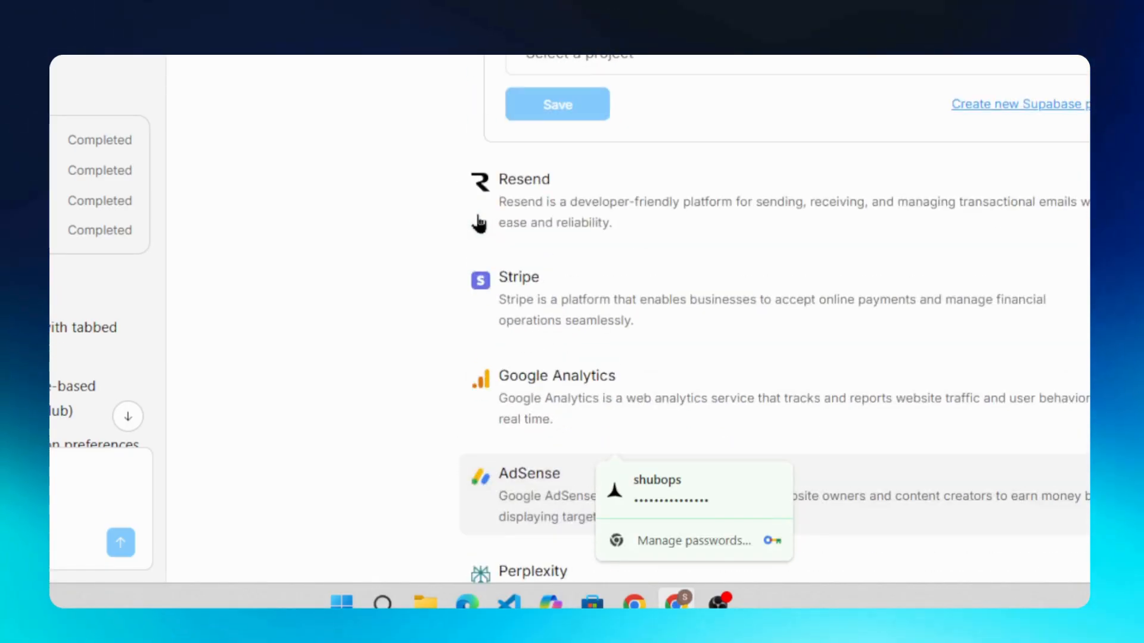
scroll(up, 3)
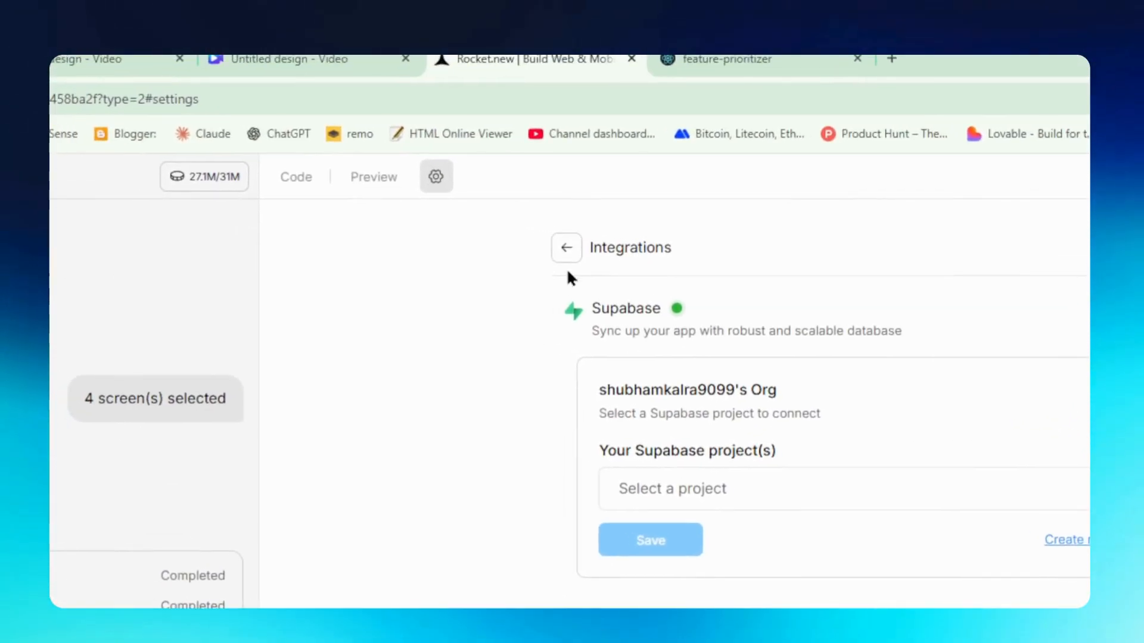